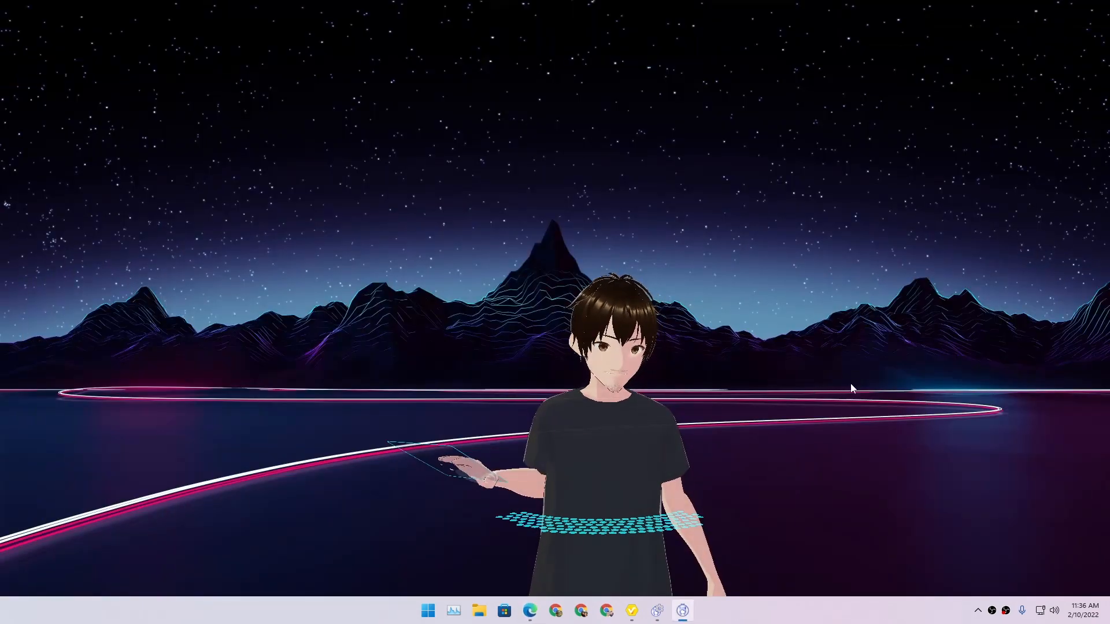
Restore the VMagicMirror site in Edge and scroll to the standard and full edition Download buttons.
click(527, 610)
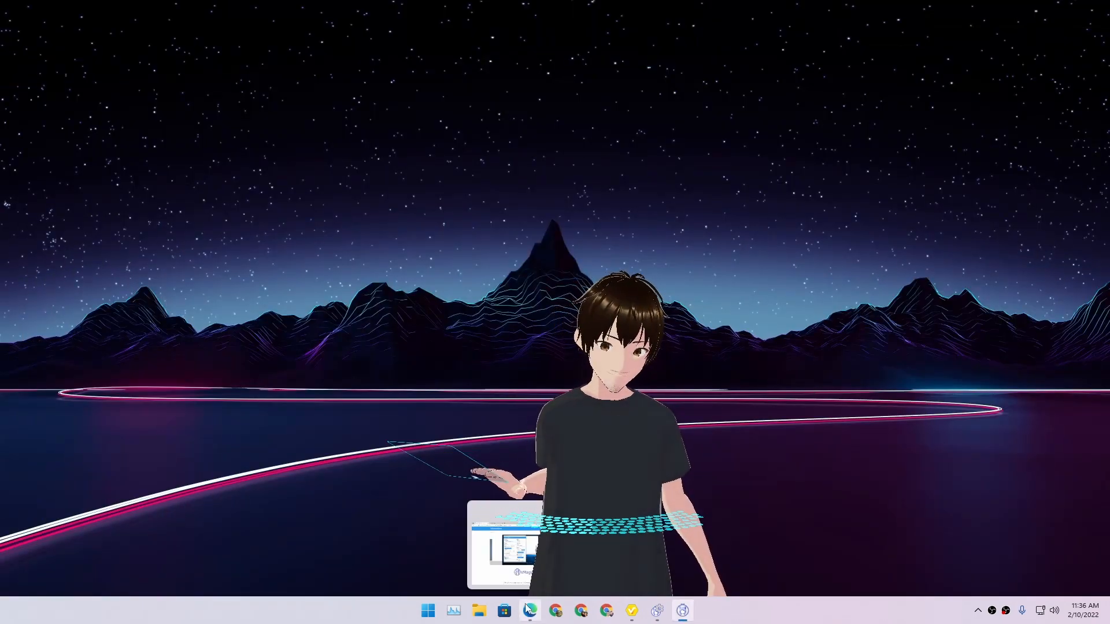
click(528, 611)
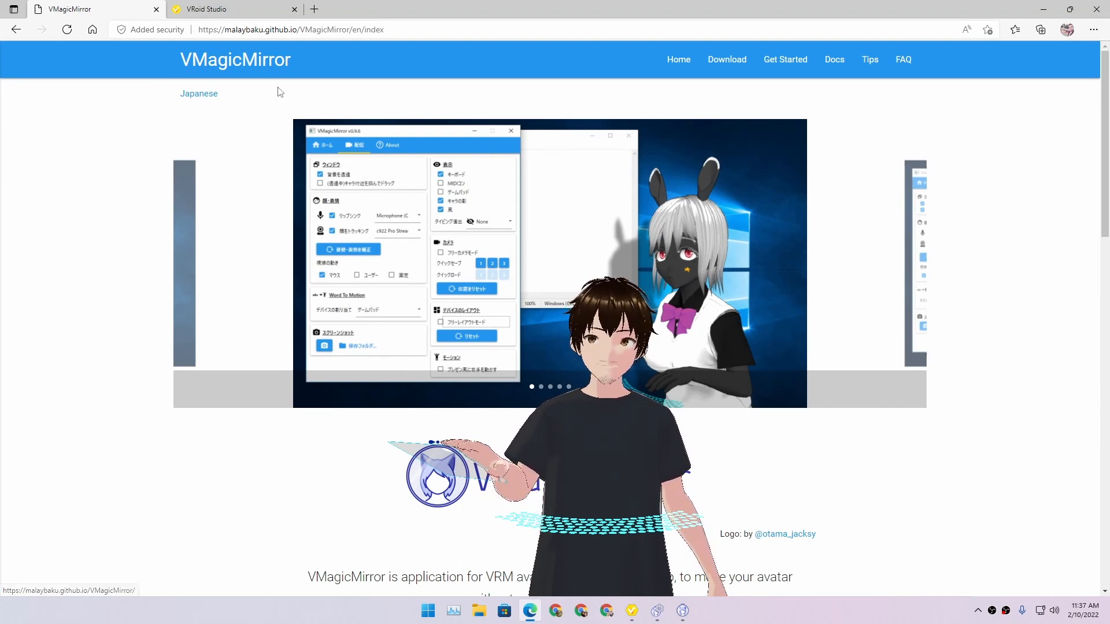
scroll(down, 3)
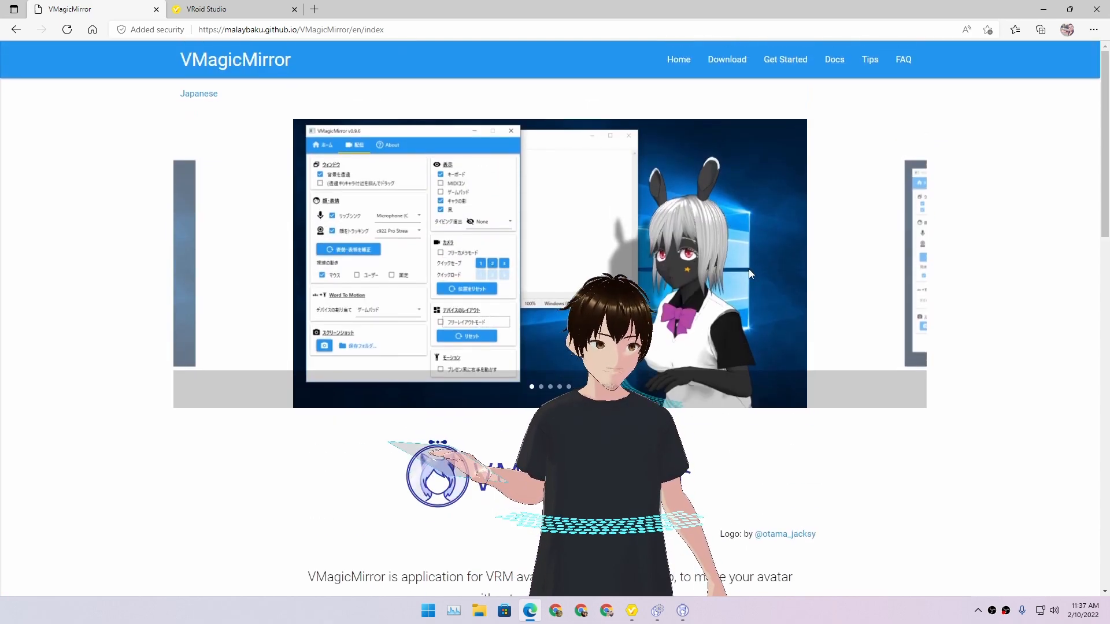
scroll(down, 3)
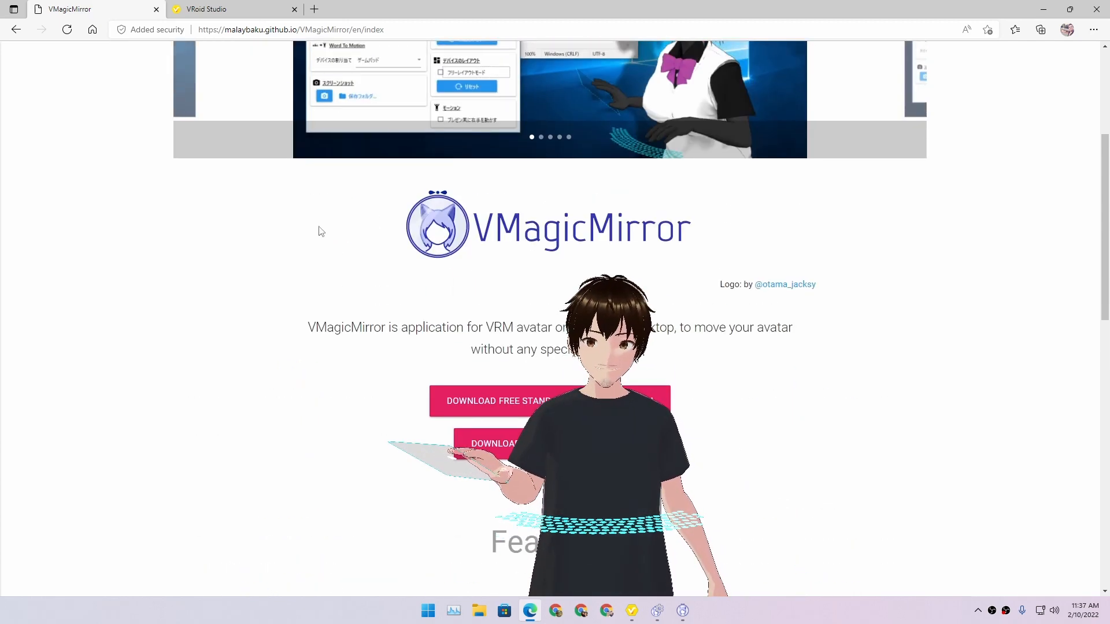
scroll(down, 3)
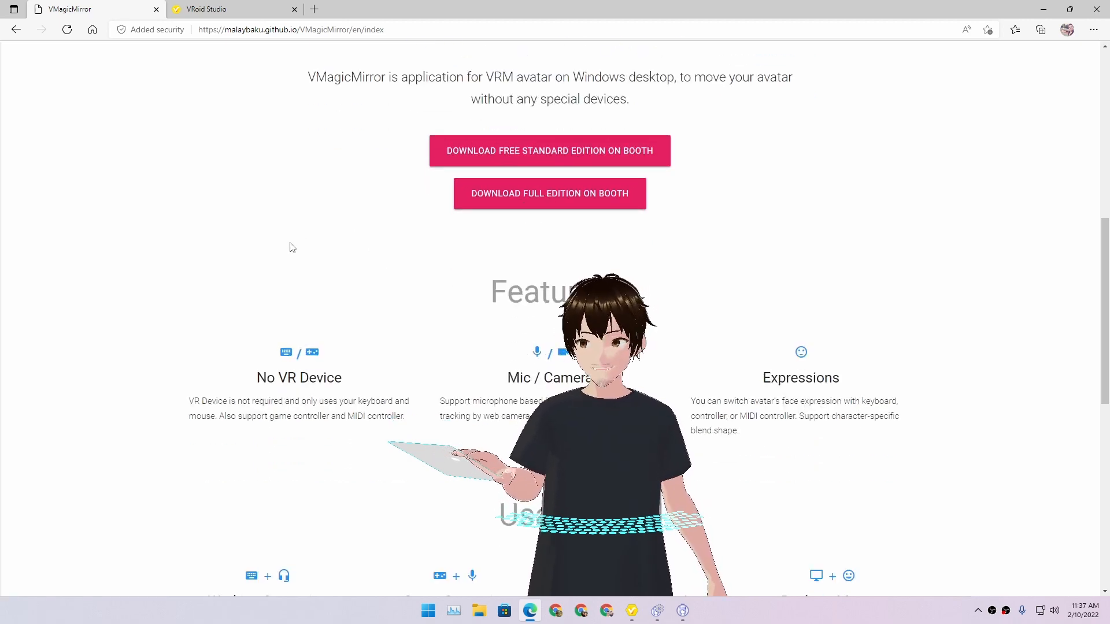
Review VRoid Studio's free download buttons and promotion movie, then minimize Edge to the desktop.
click(205, 8)
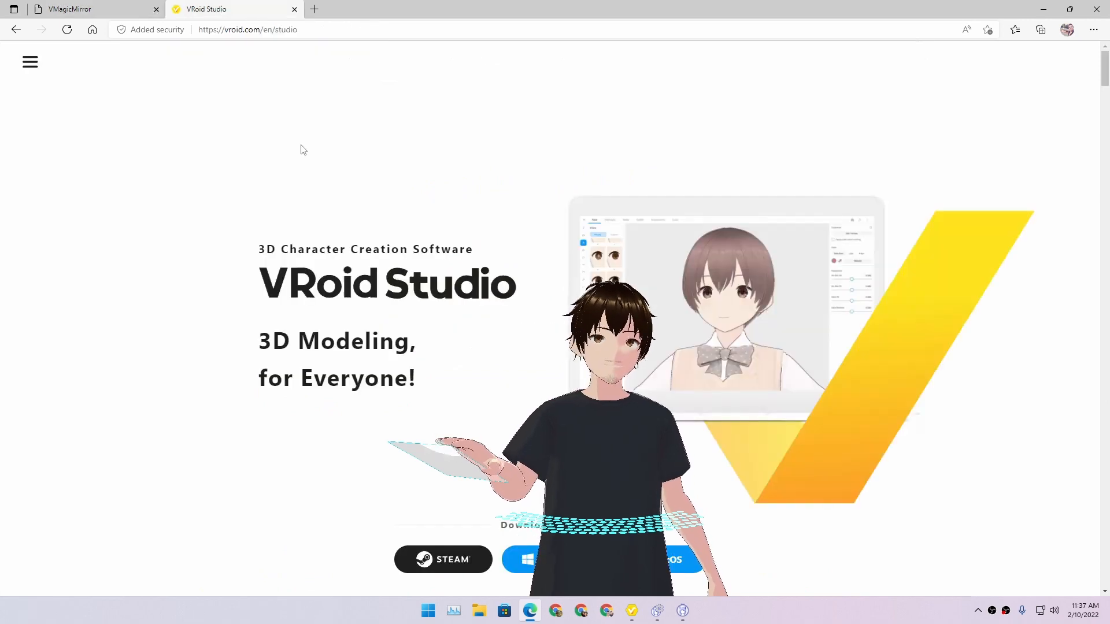
scroll(down, 3)
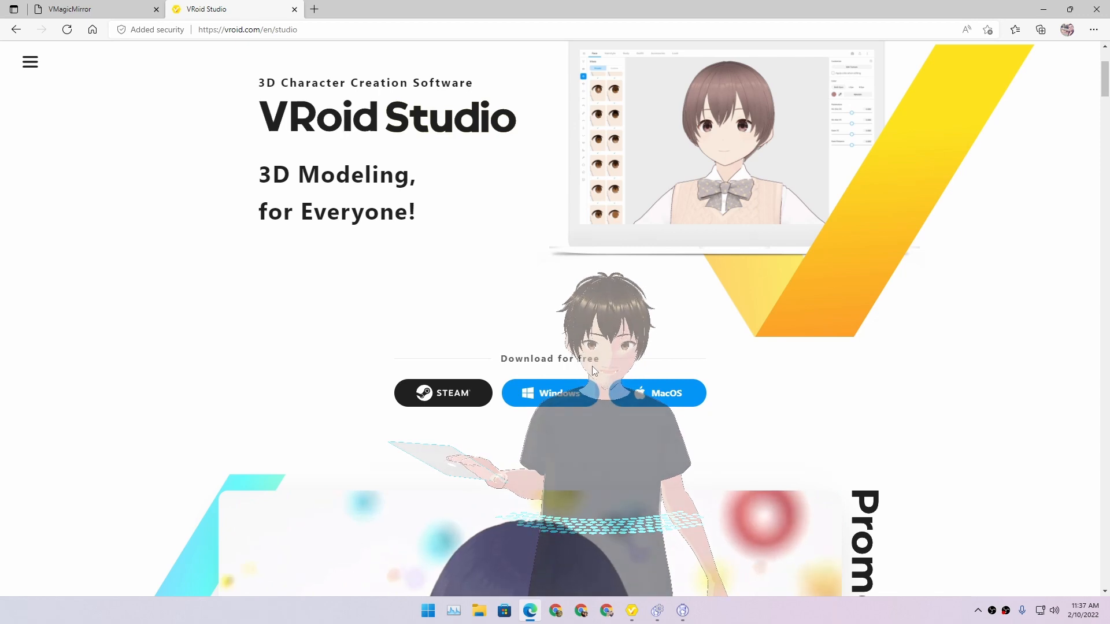
mouse_move(688, 348)
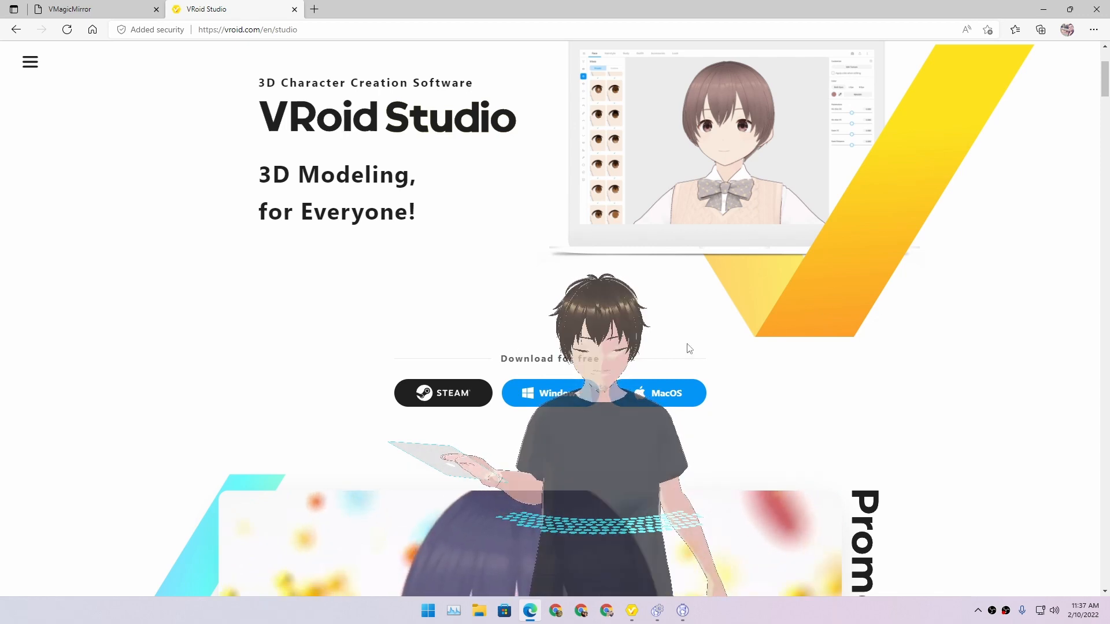
scroll(down, 3)
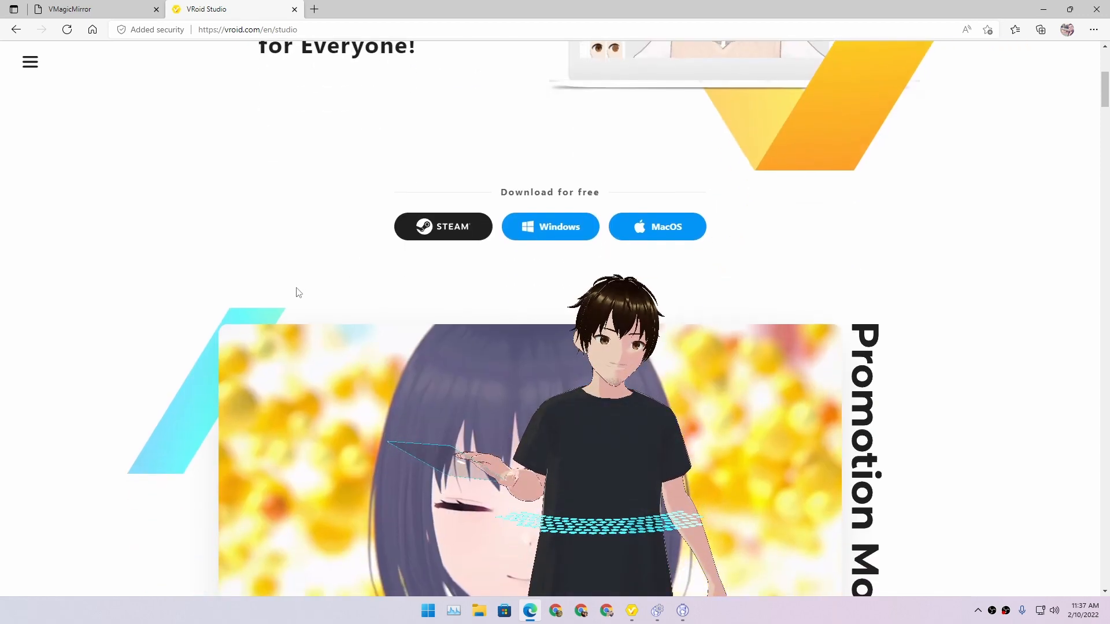
scroll(down, 3)
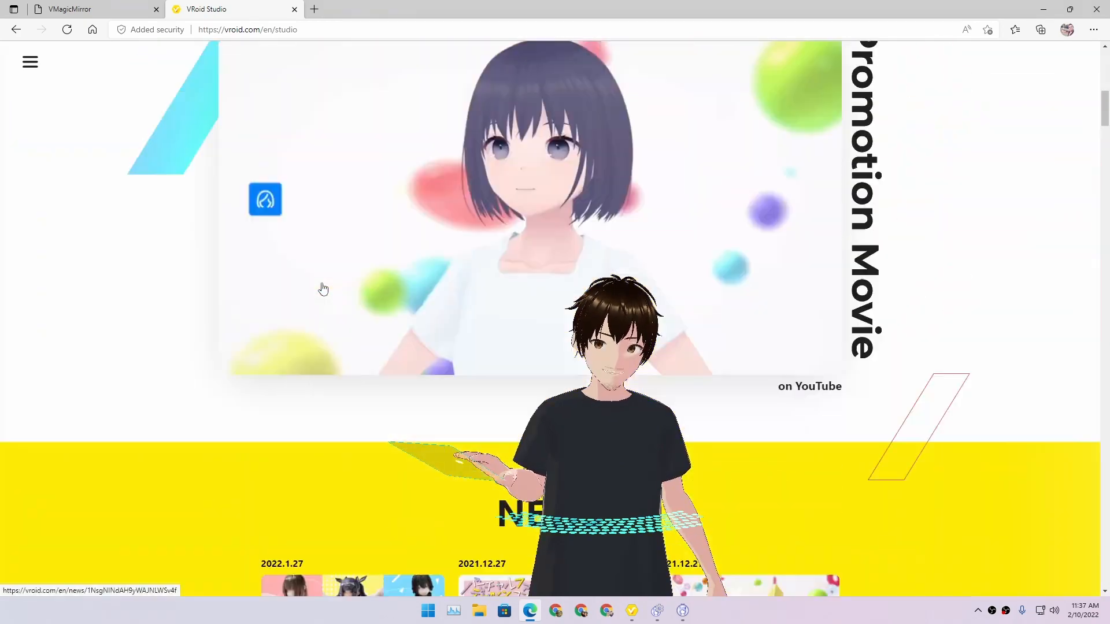
click(93, 8)
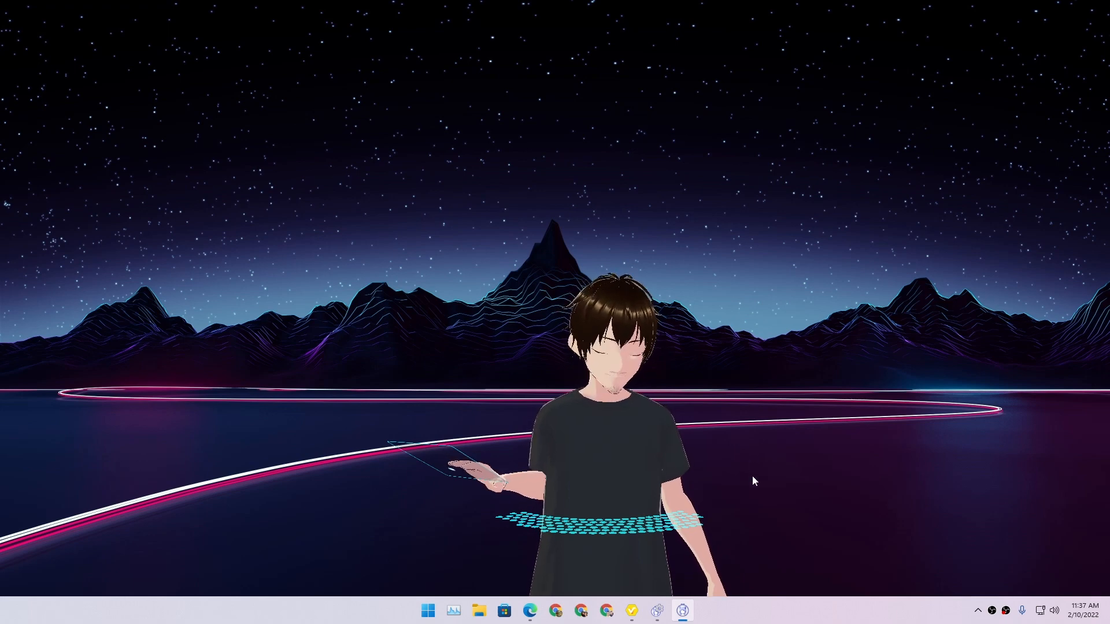
Give the default VRoid Studio avatar a shoulder-length bob hairstyle preset.
click(629, 611)
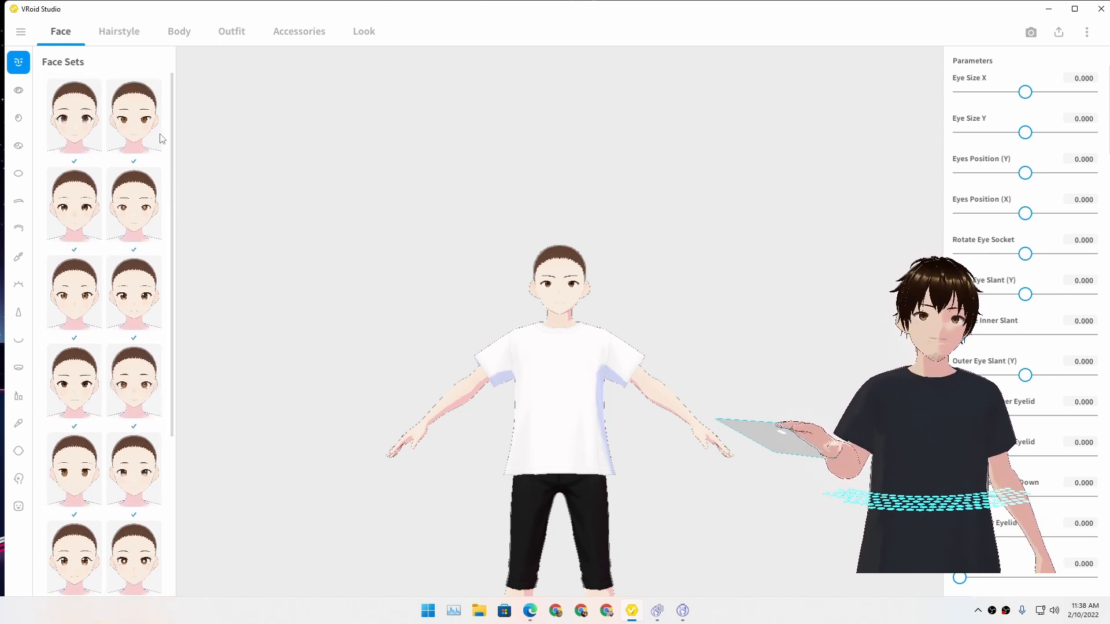
click(17, 118)
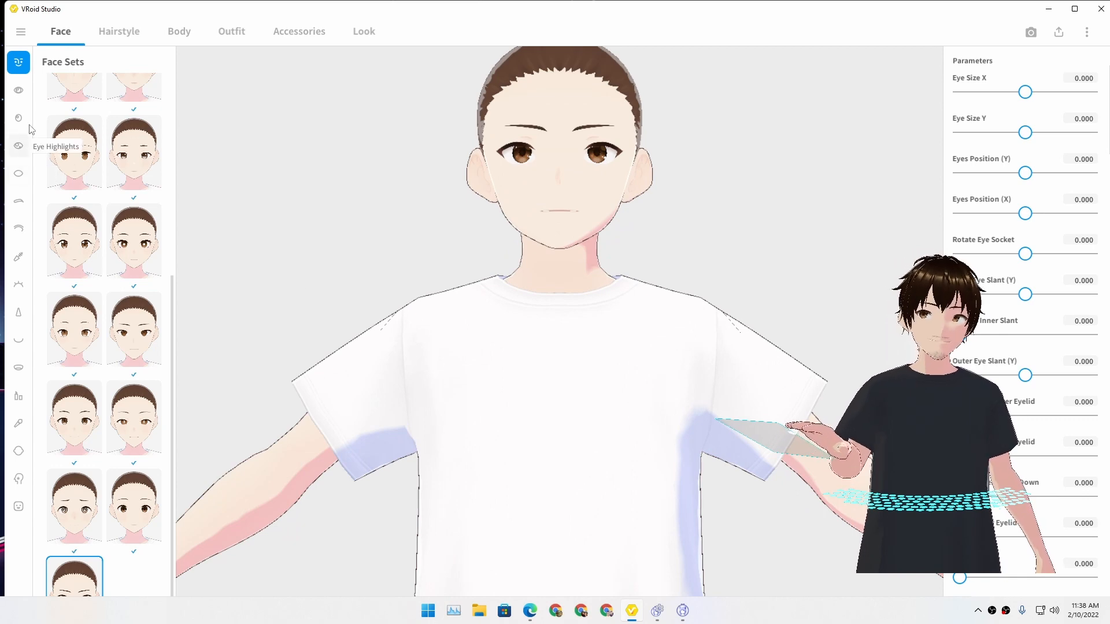
click(119, 31)
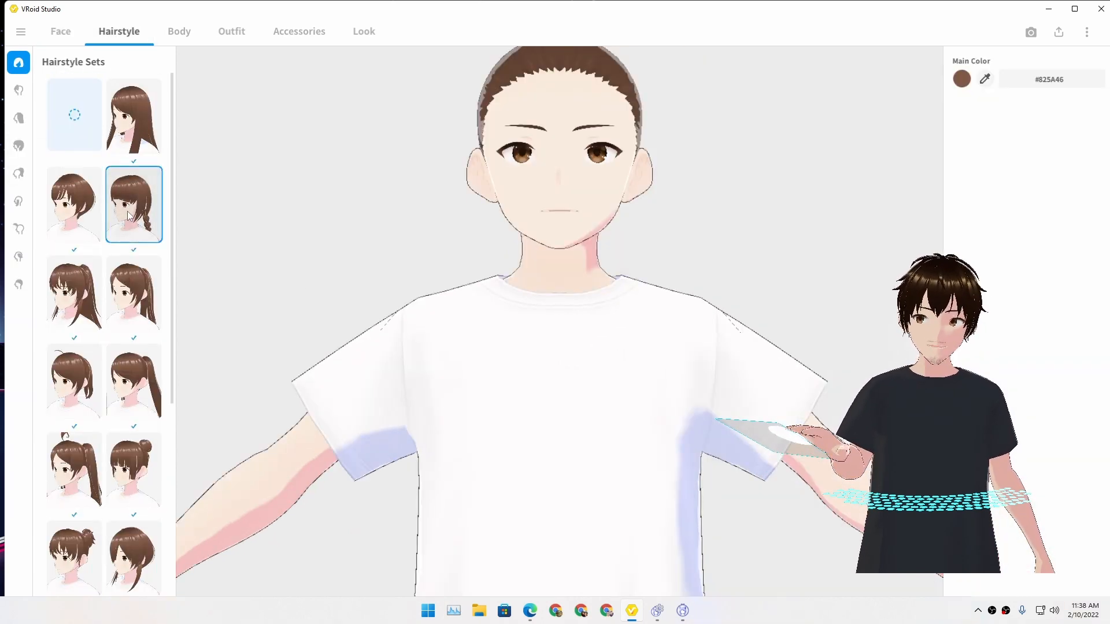
click(134, 292)
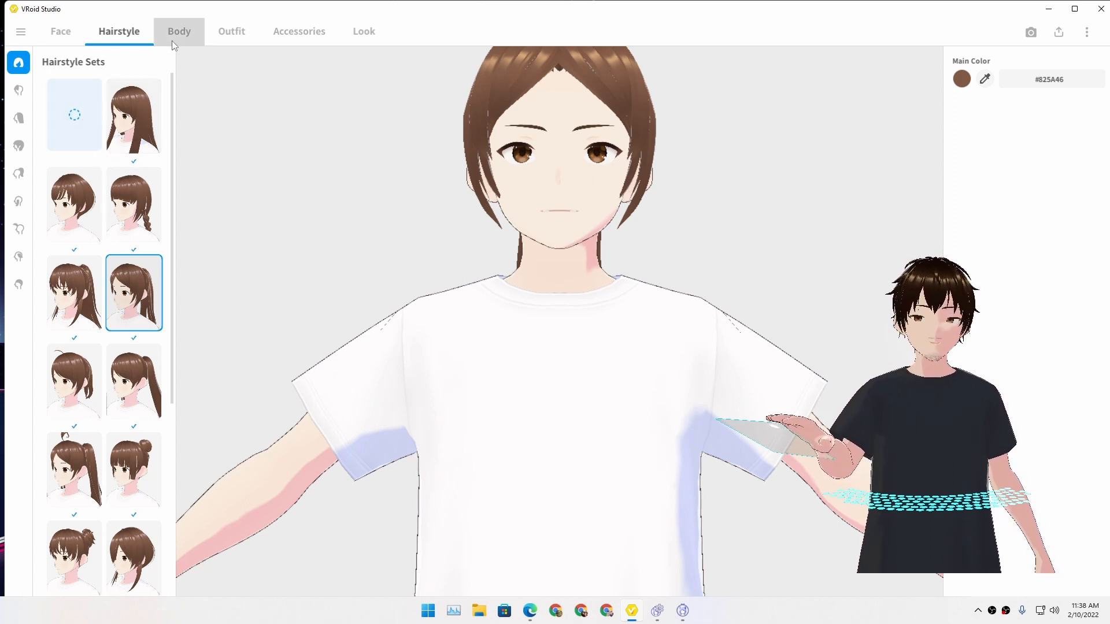
Browse the Body and Outfit presets, then return to the Face settings.
click(178, 31)
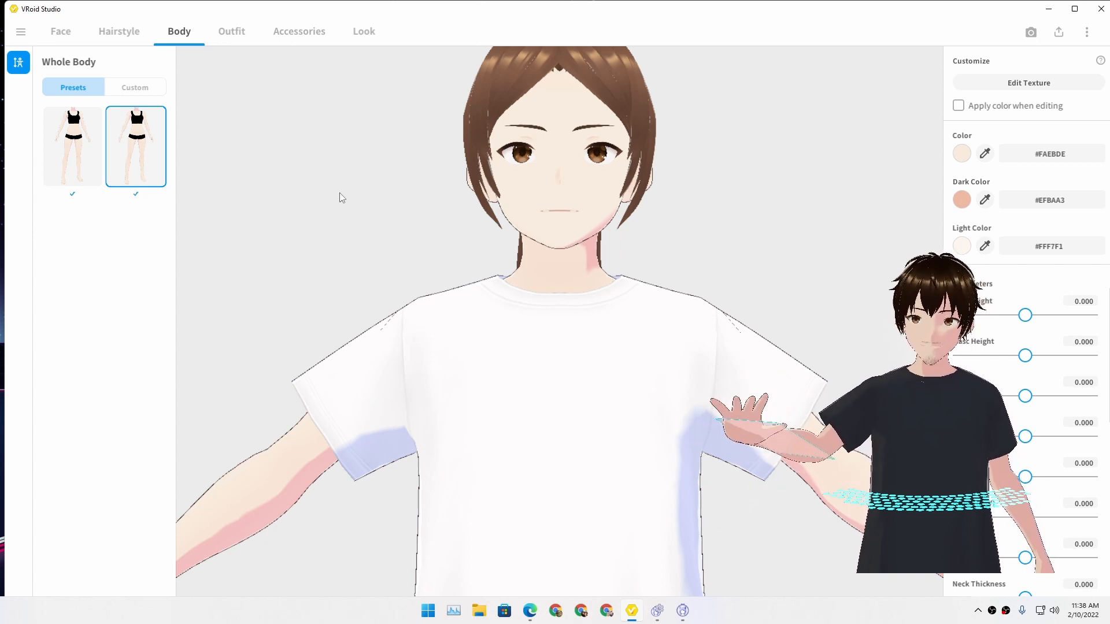
click(232, 30)
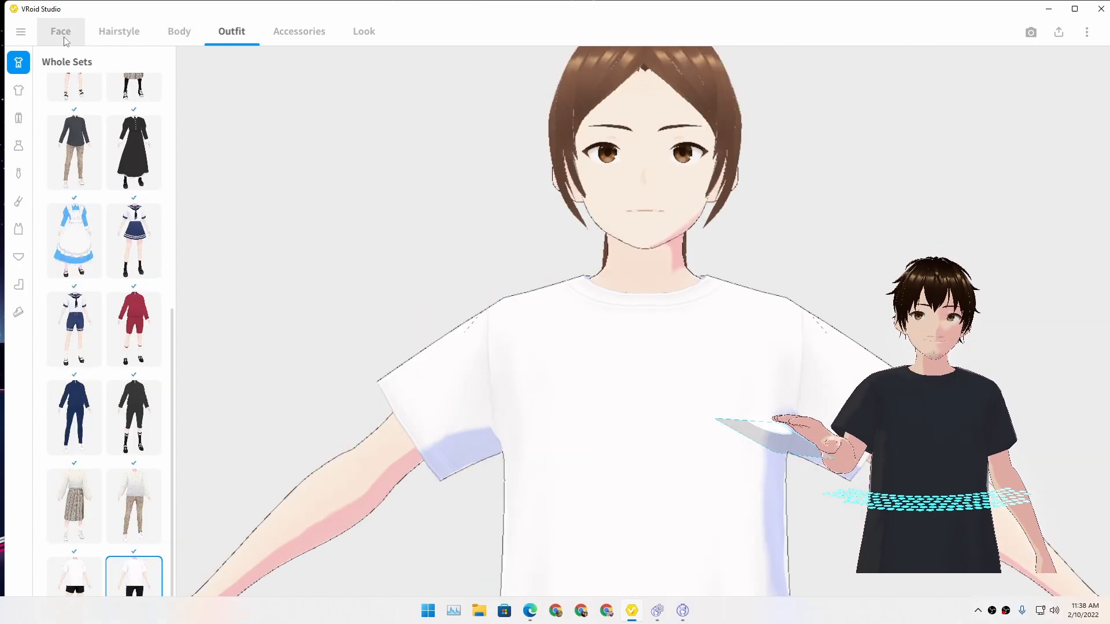
click(60, 31)
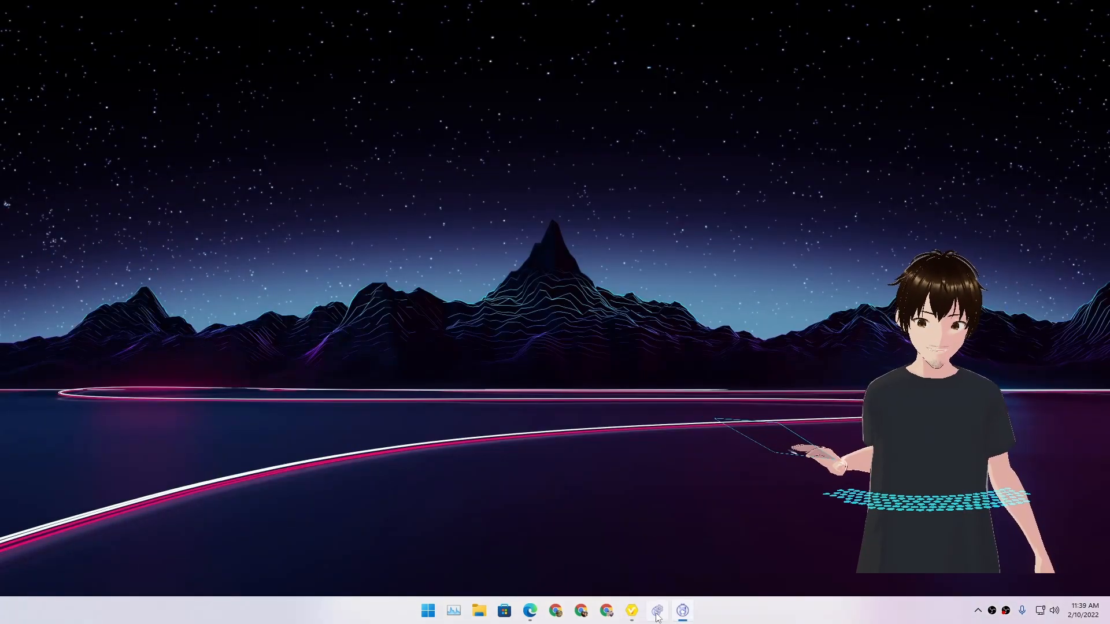
Close VRoid Studio without saving and start loading a VRM file in VMagicMirror.
click(655, 611)
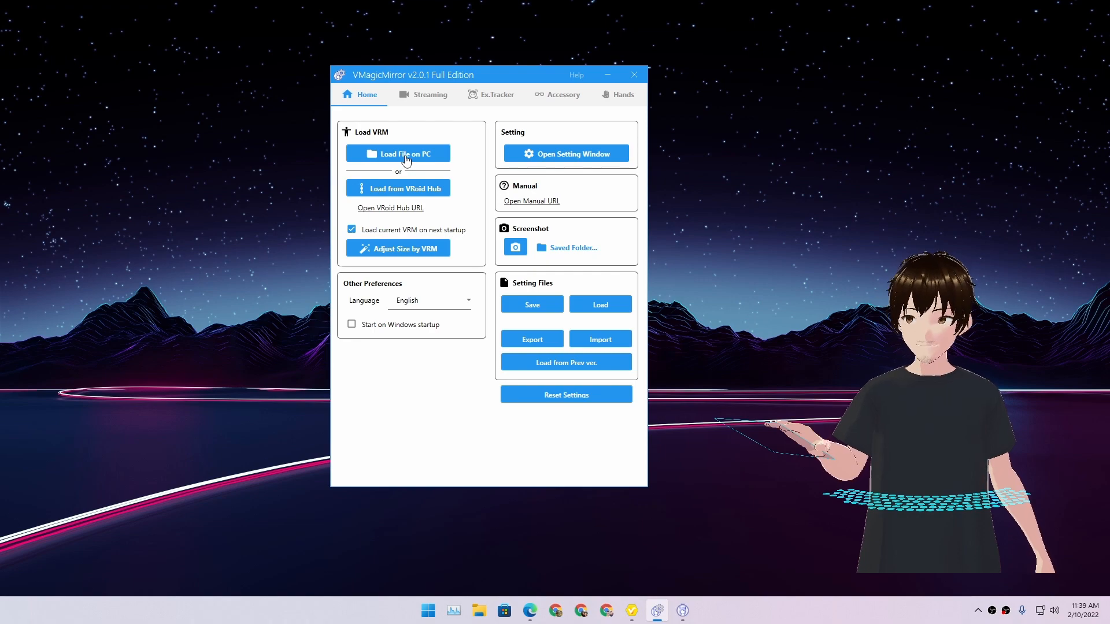
click(630, 610)
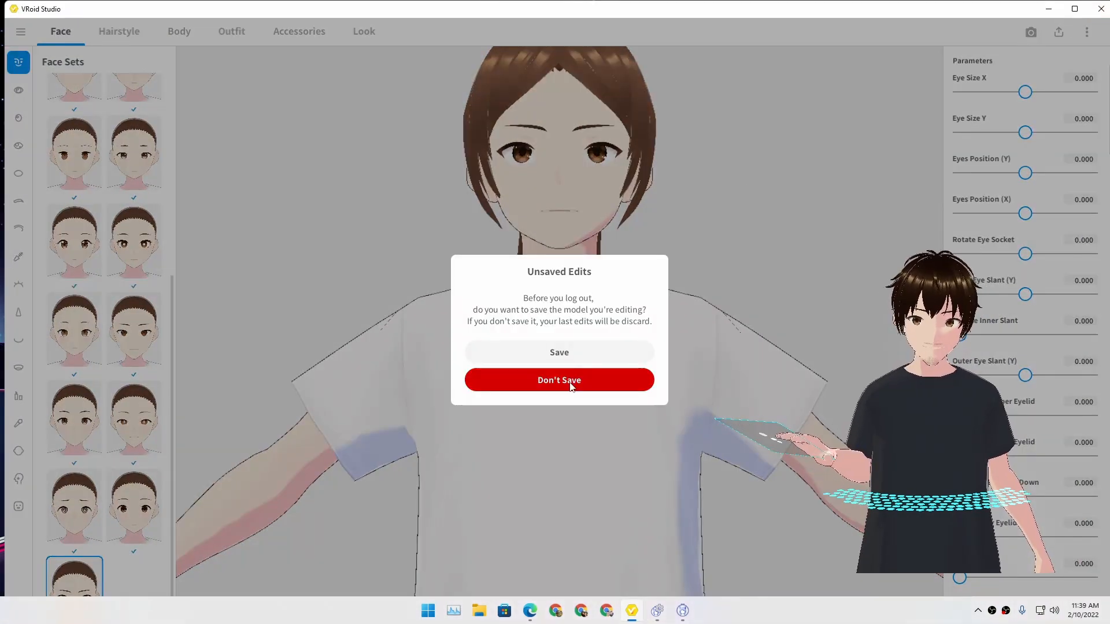
click(559, 380)
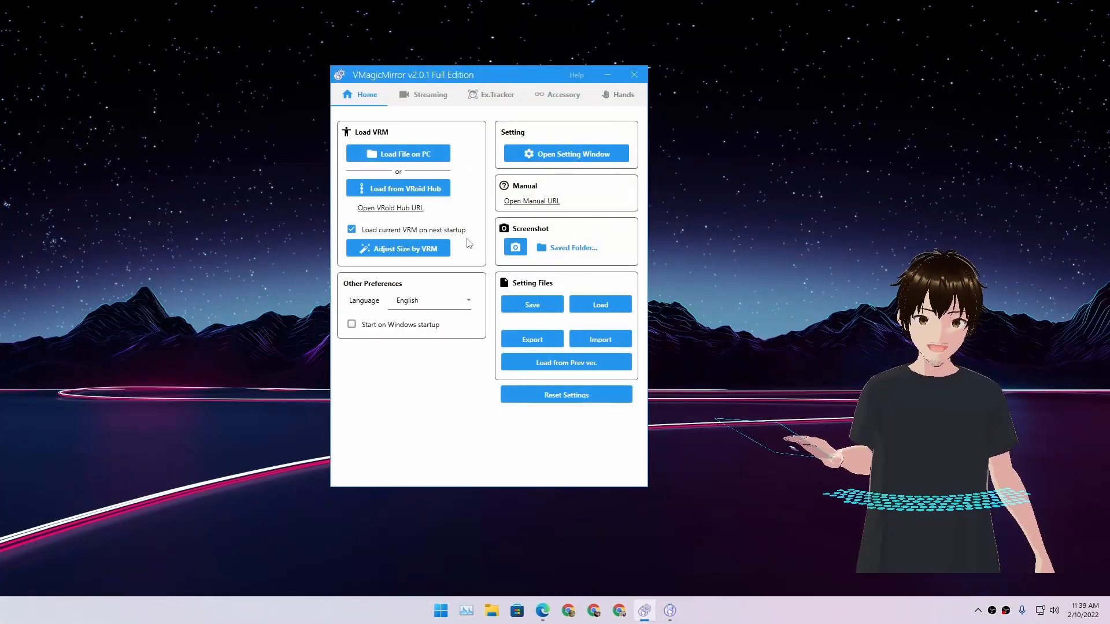
click(397, 153)
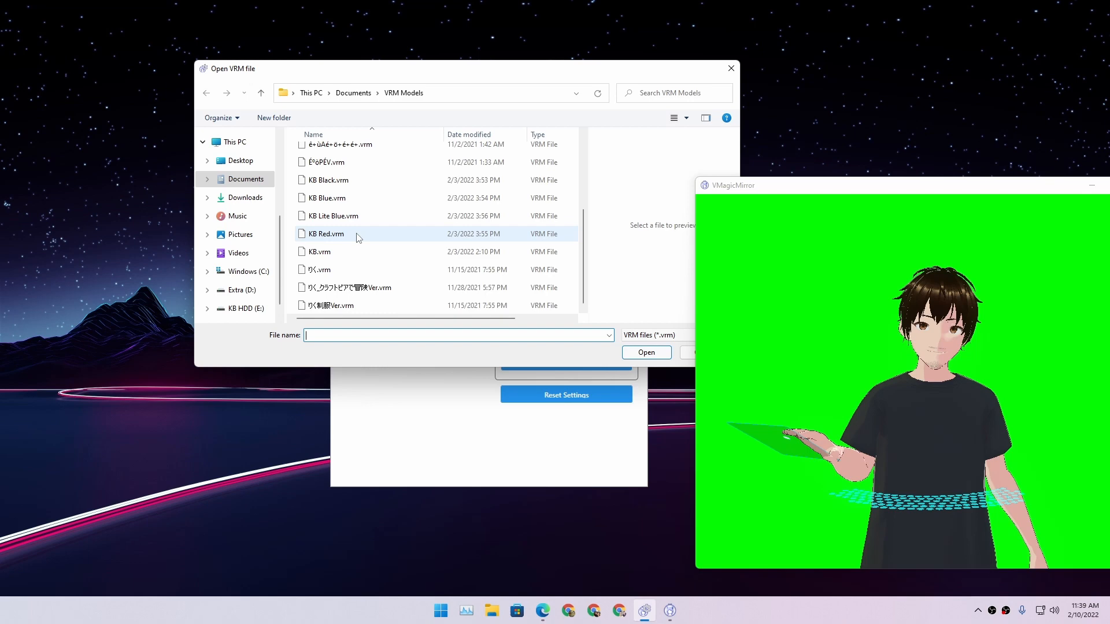
Load KB Blue.vrm from the VRM Models folder as the avatar.
click(327, 234)
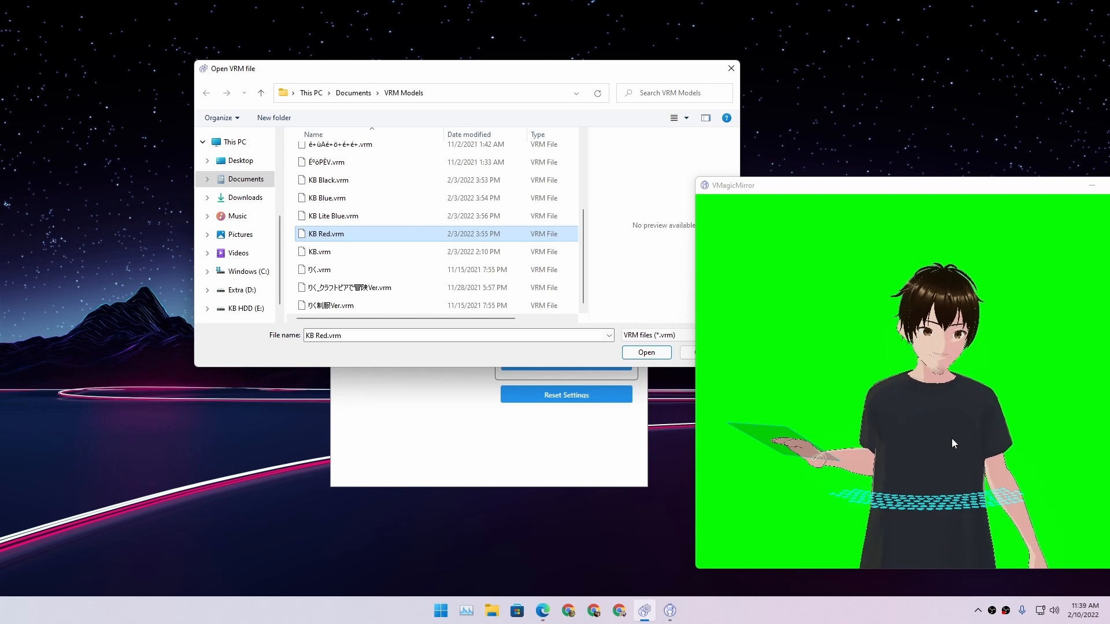
click(327, 198)
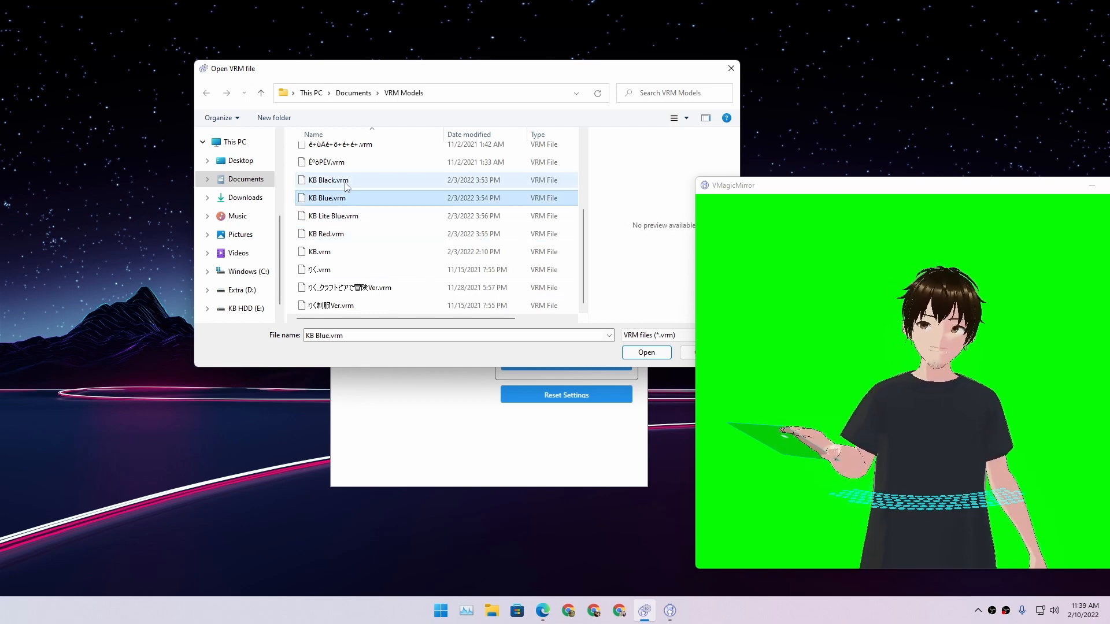
click(645, 352)
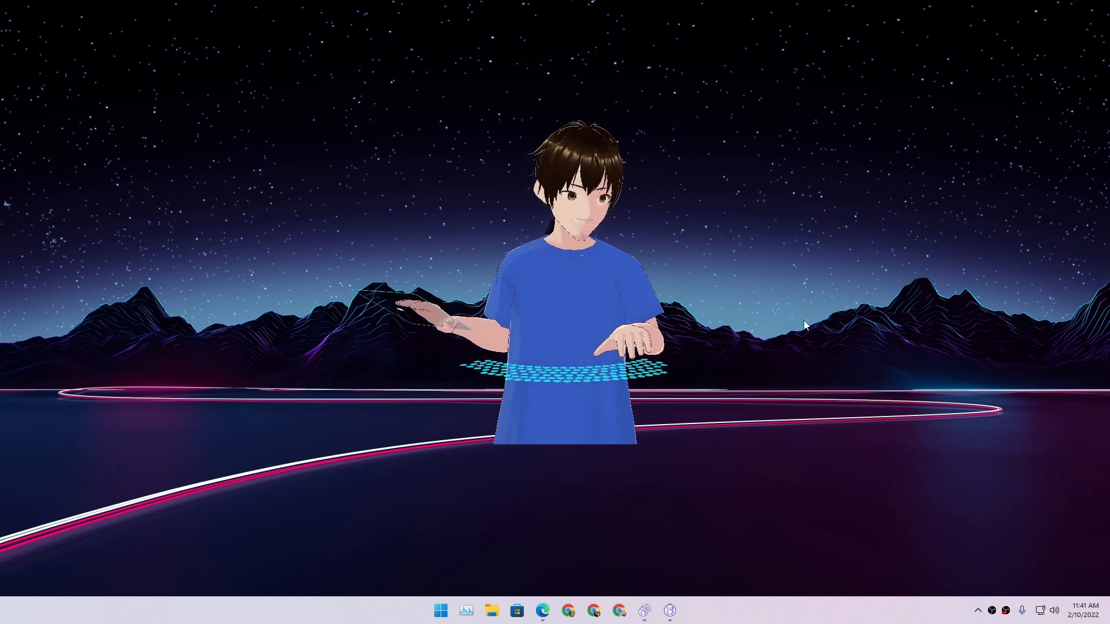
mouse_move(920, 557)
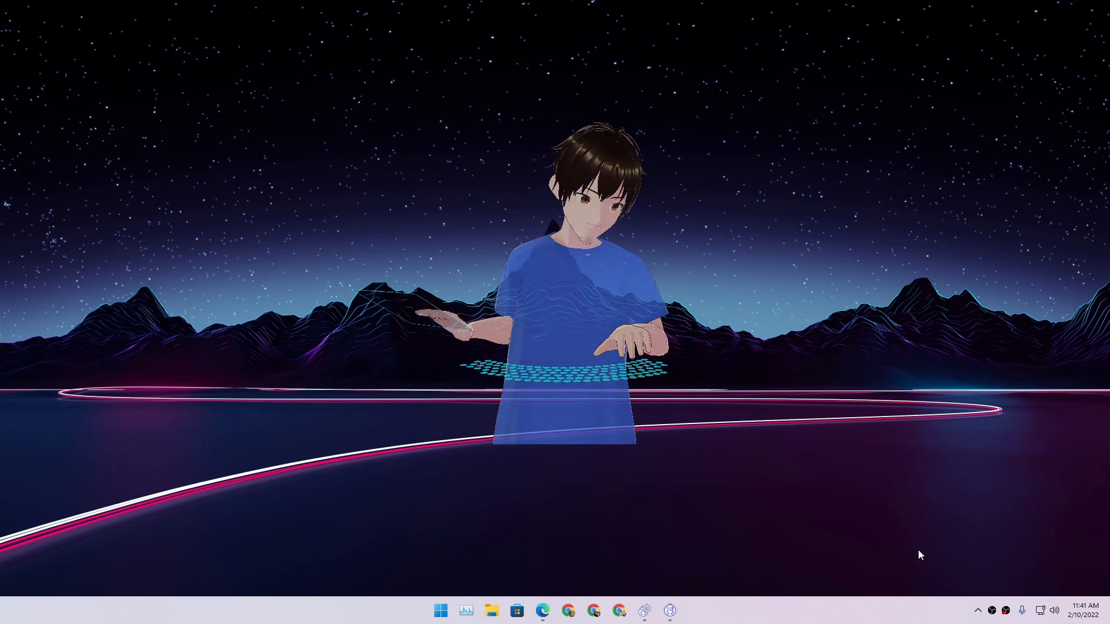
mouse_move(873, 365)
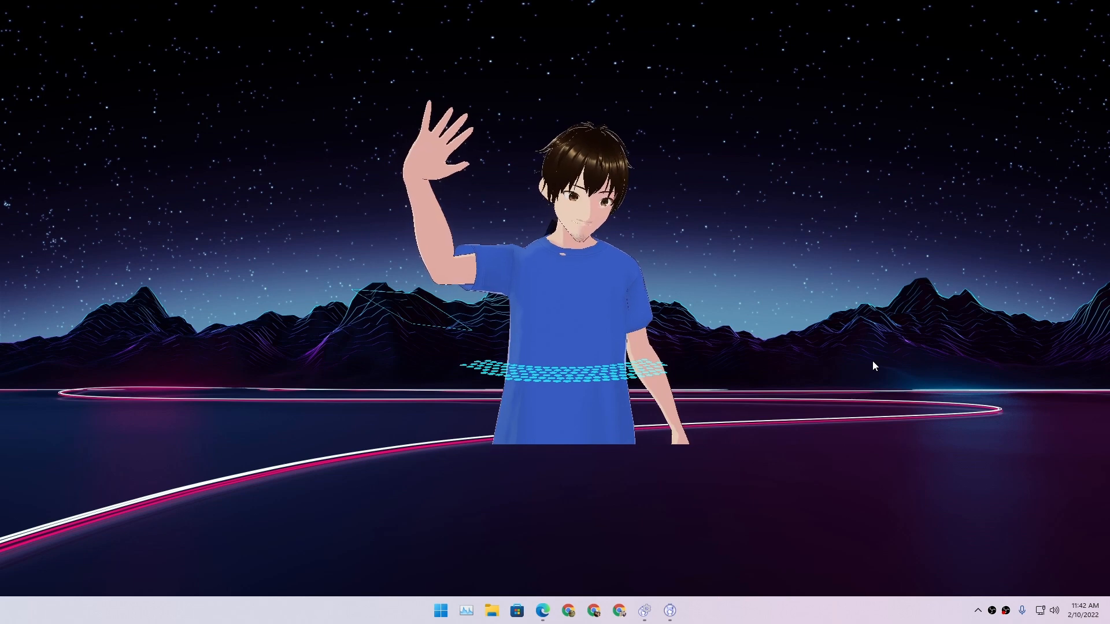
Bring the VMagicMirror control panel back up beside the blue-shirted avatar.
click(642, 611)
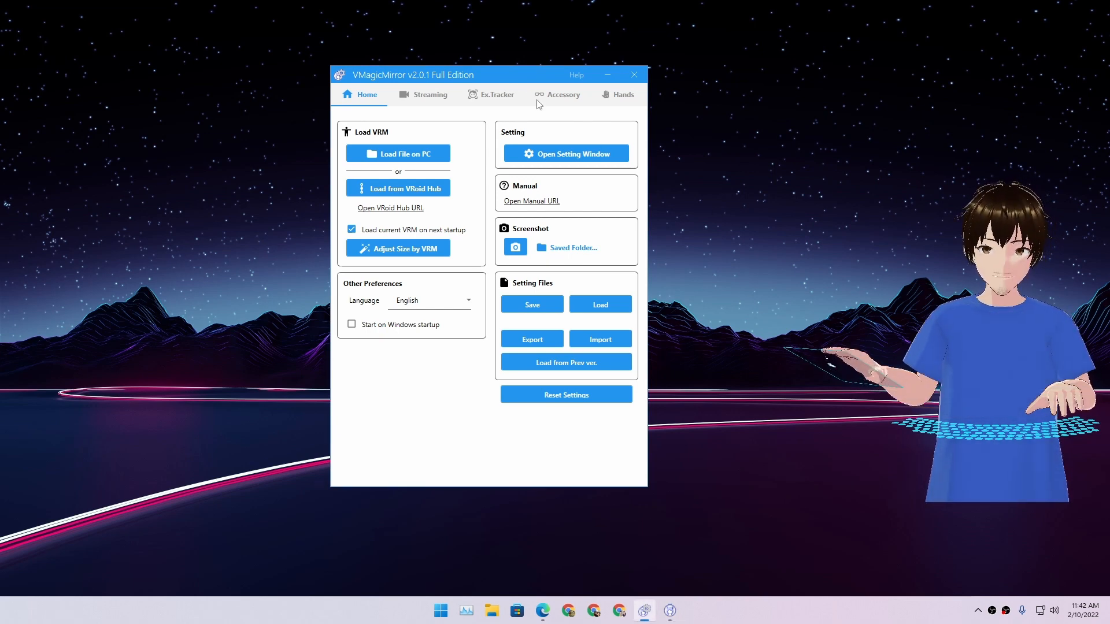
Show the Hand Tracking settings using the HD Pro Webcam C920.
click(624, 94)
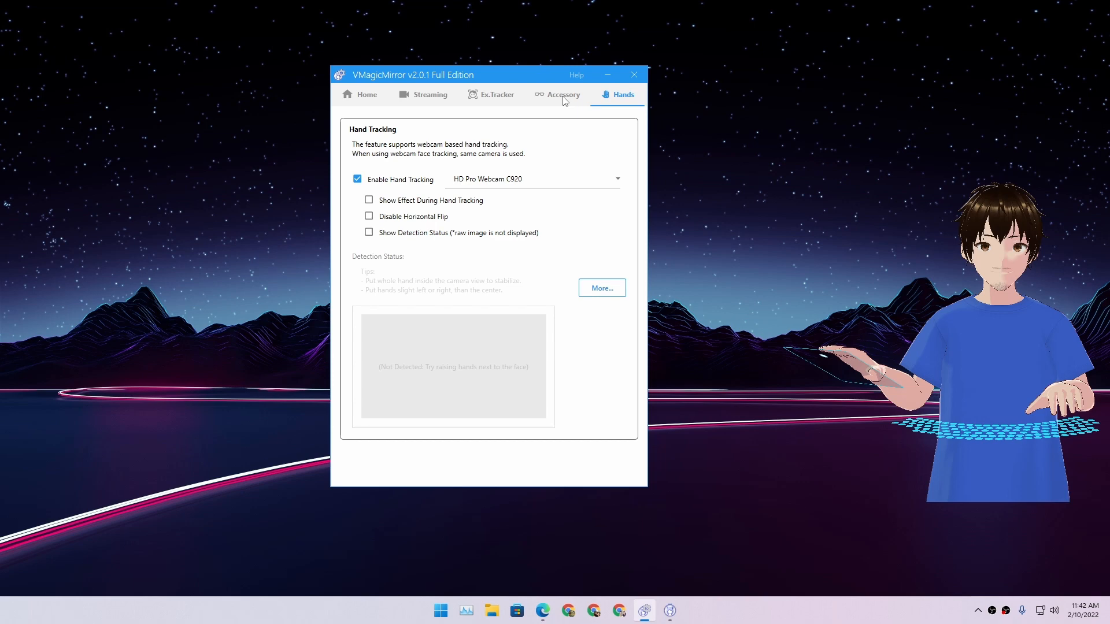
mouse_move(588, 132)
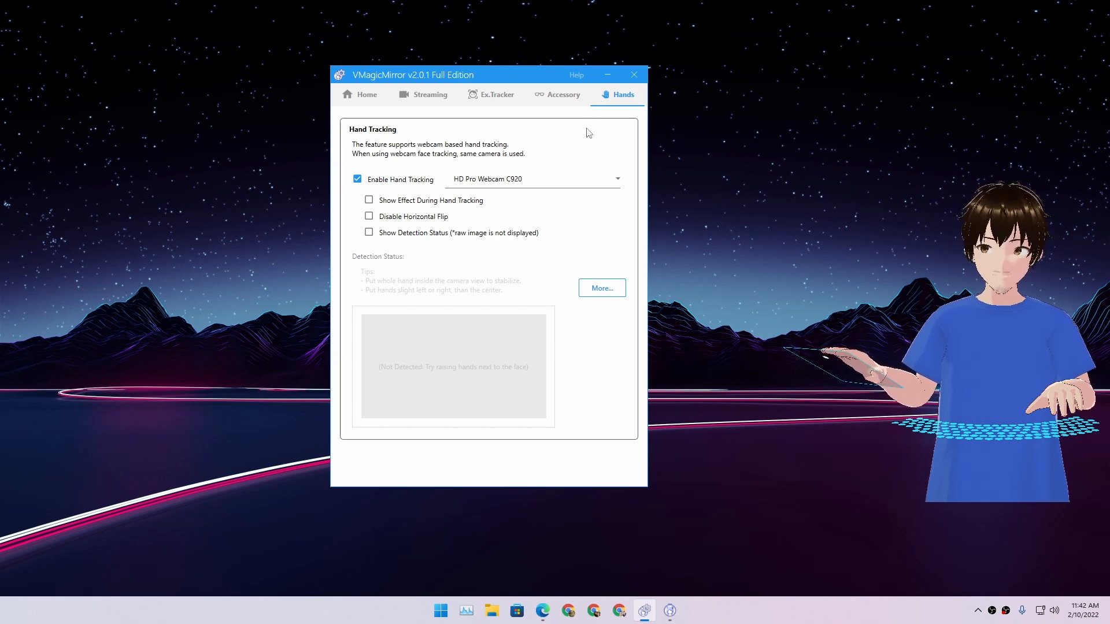
mouse_move(578, 104)
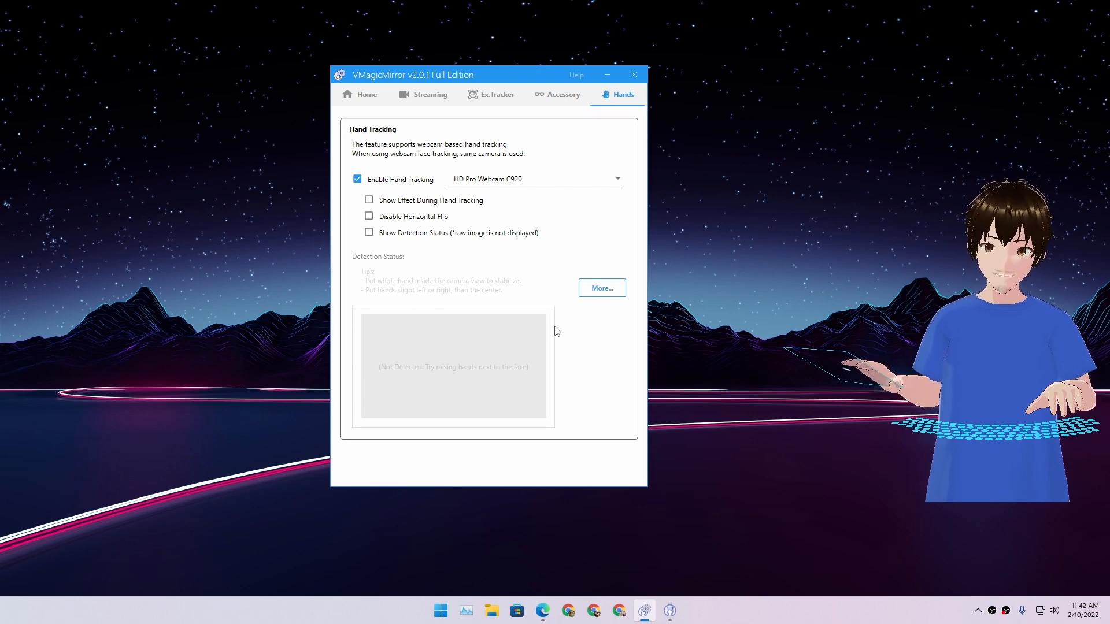
mouse_move(557, 326)
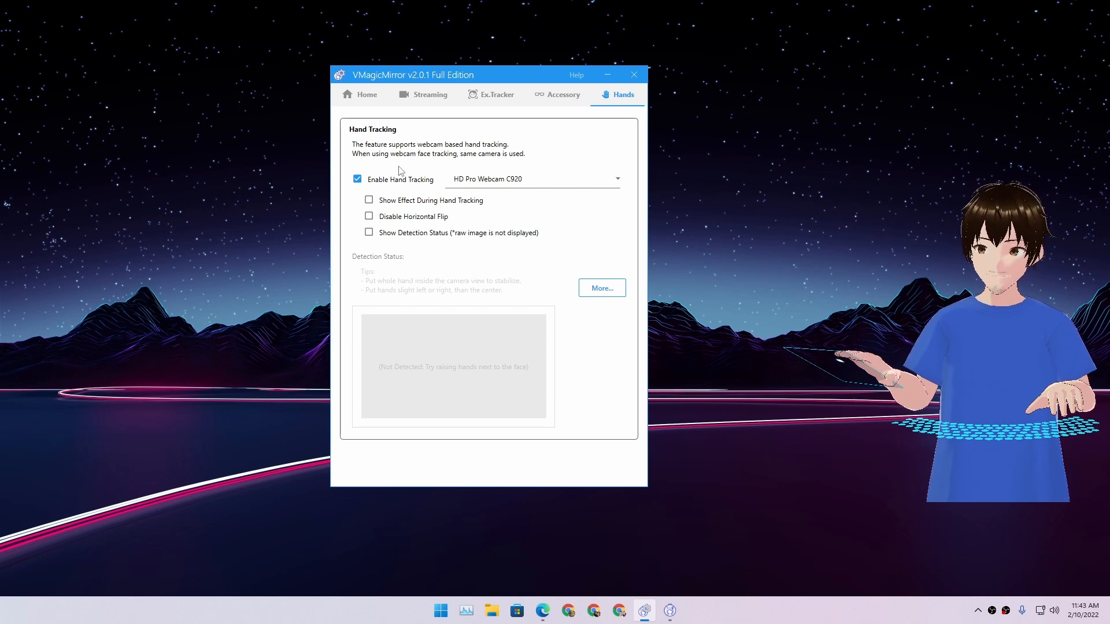
mouse_move(365, 158)
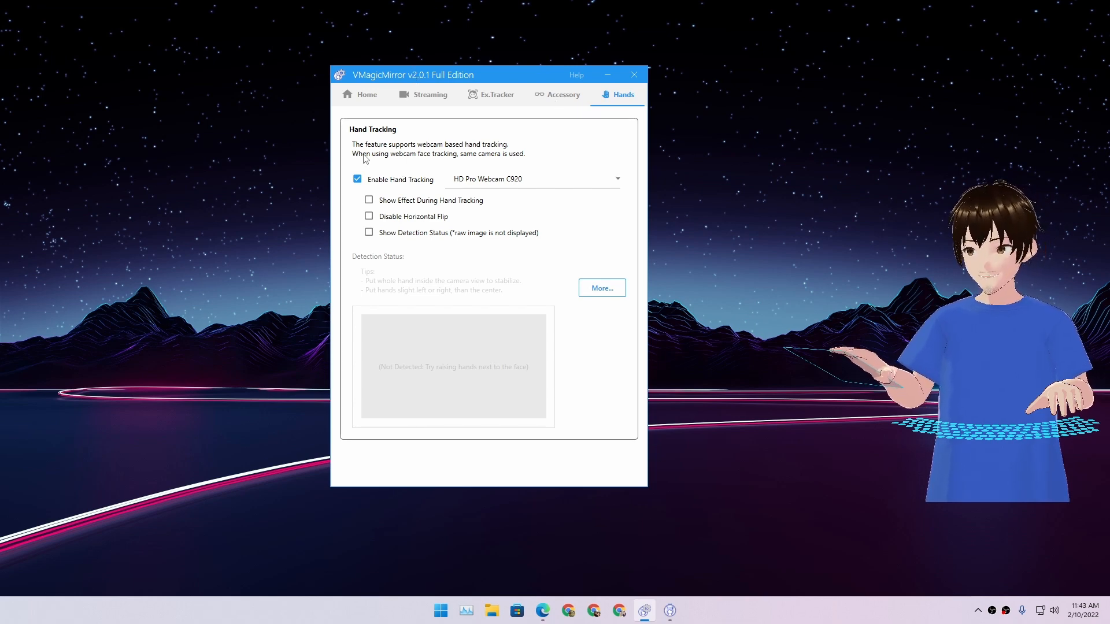
Review the Accessory and Ex.Tracker settings, toggling Enable External Tracker on and back off.
click(558, 93)
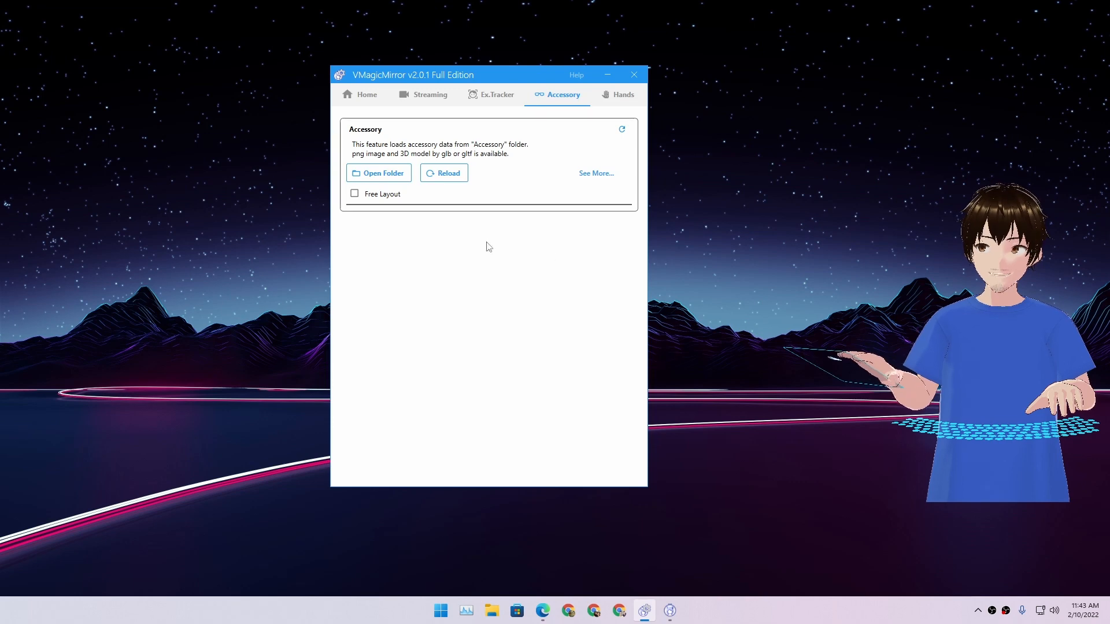
click(496, 94)
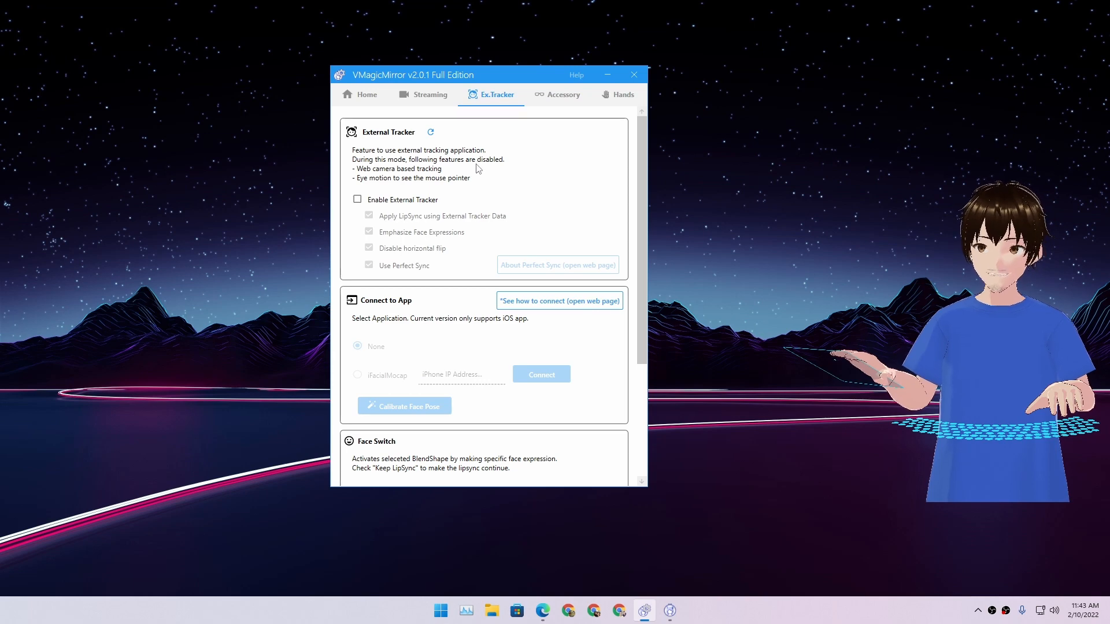
scroll(down, 3)
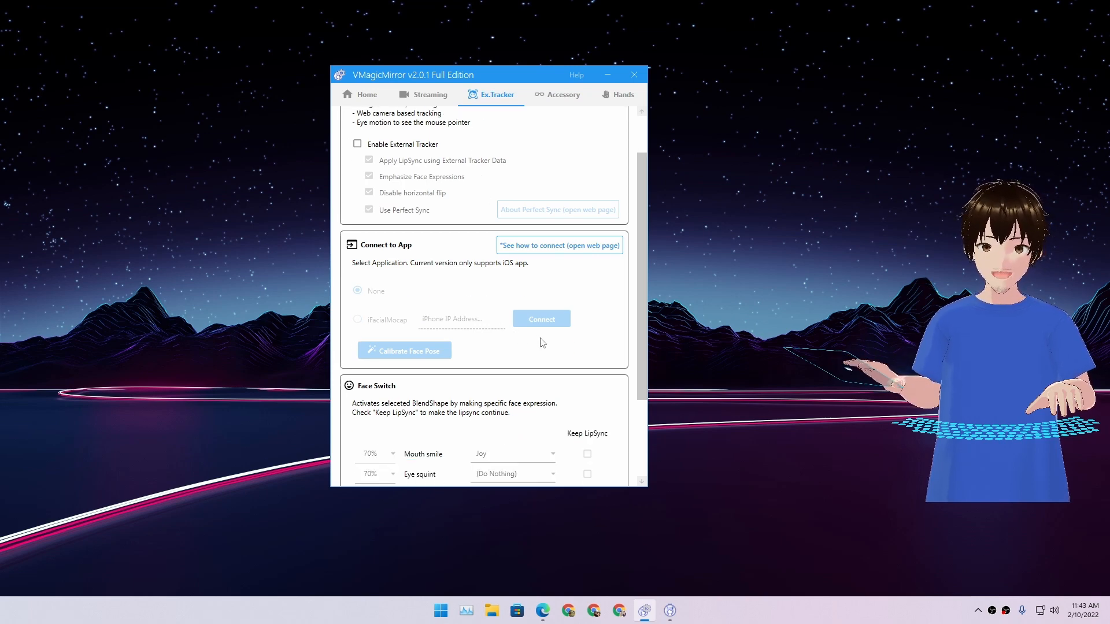
scroll(down, 3)
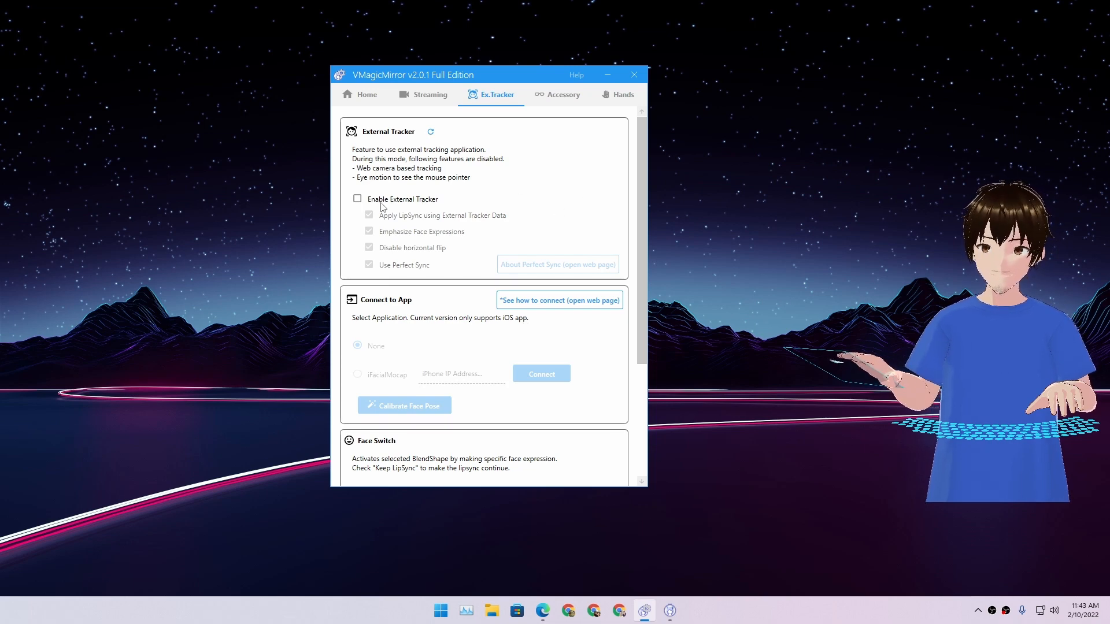
click(357, 199)
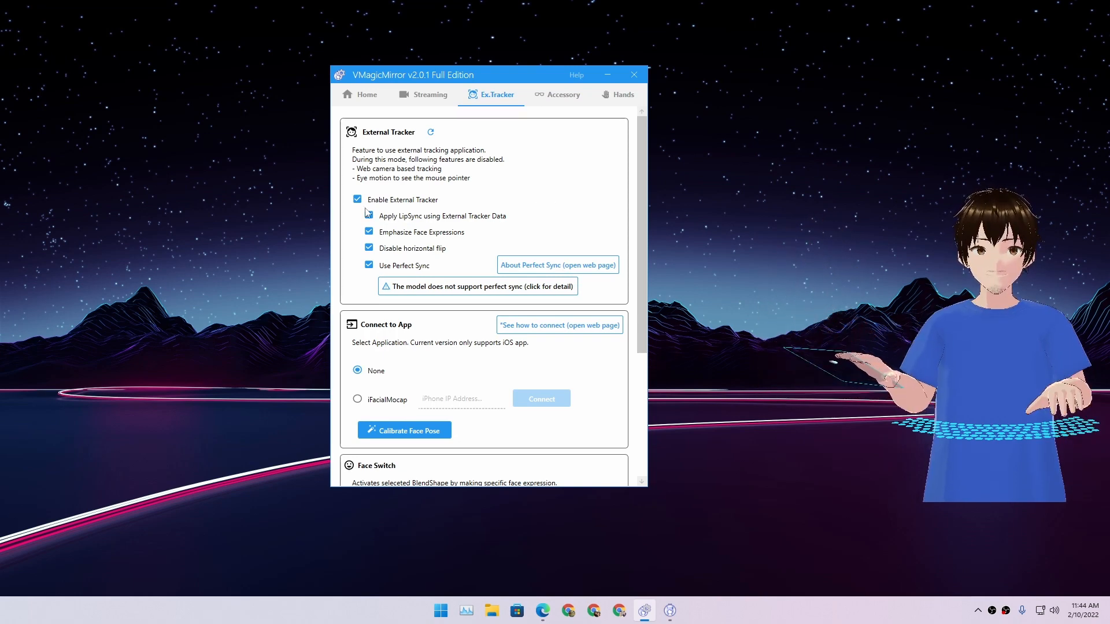
click(357, 201)
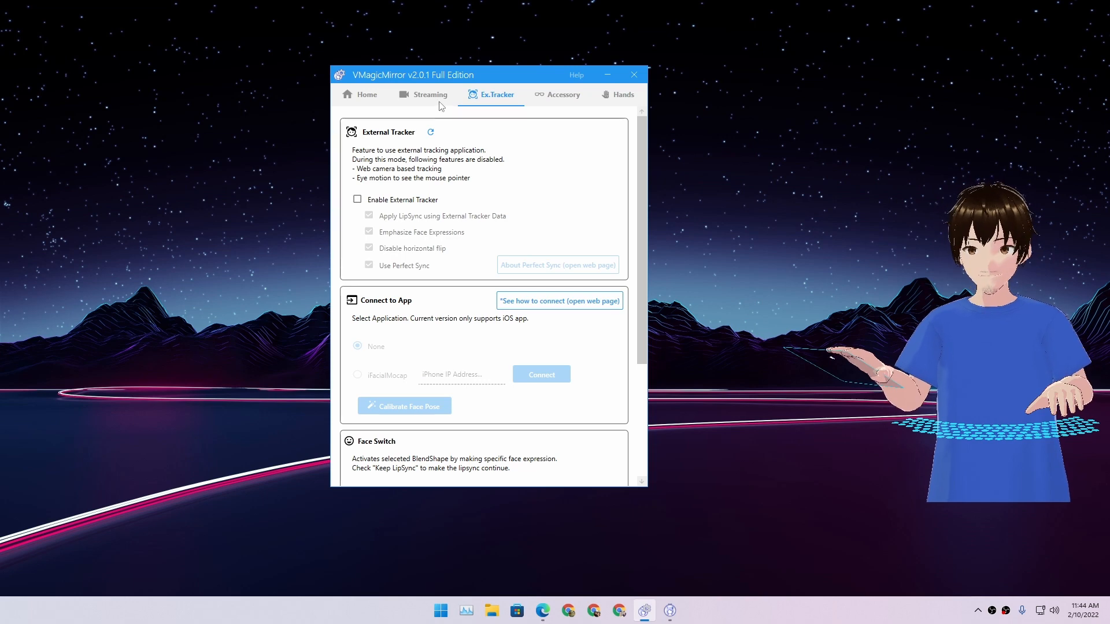
Show the Streaming settings with the avatar window on a solid green background brought forward.
click(429, 93)
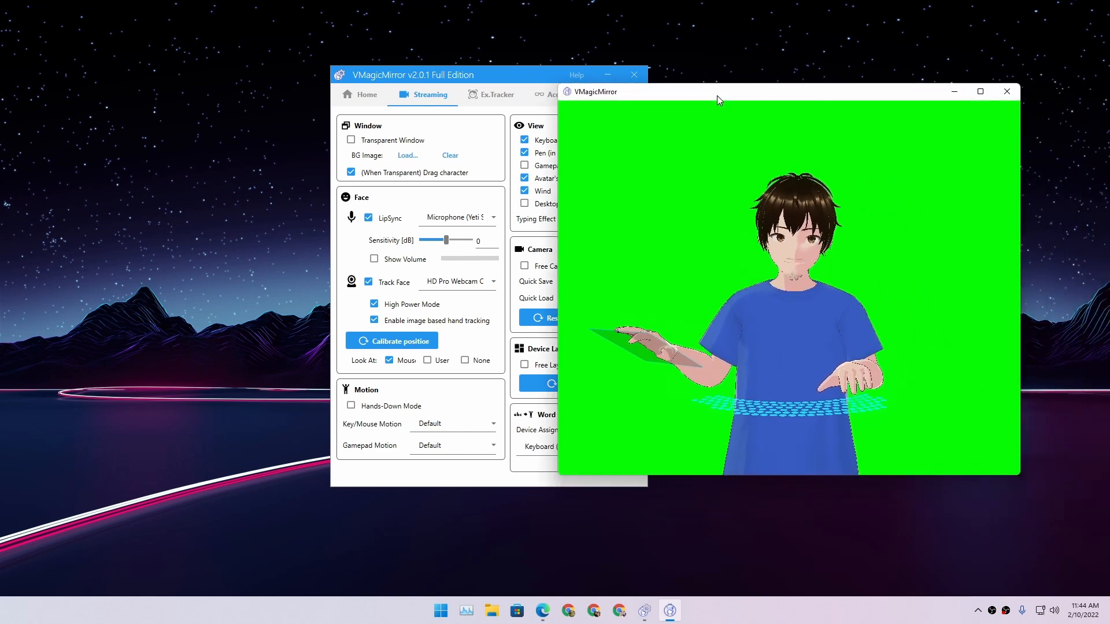
mouse_move(779, 213)
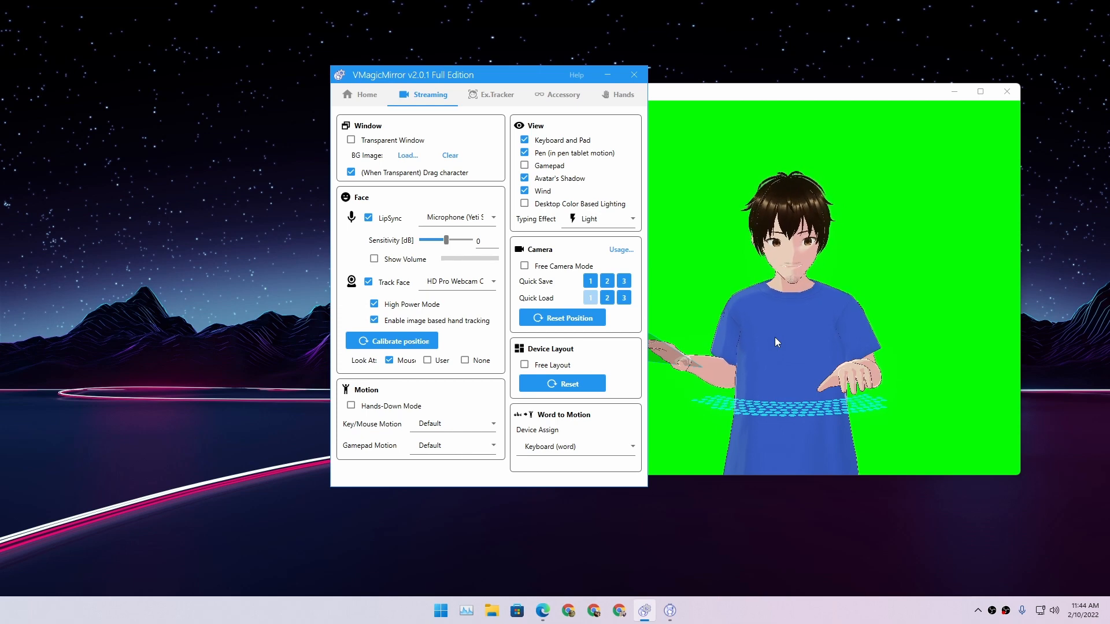
click(352, 140)
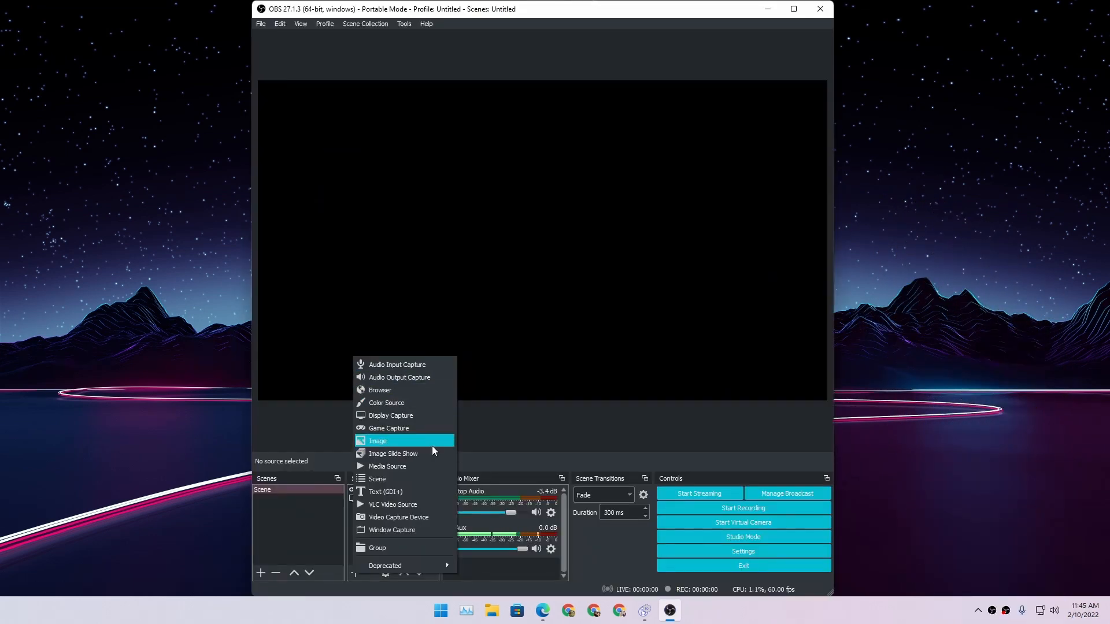
mouse_move(384, 548)
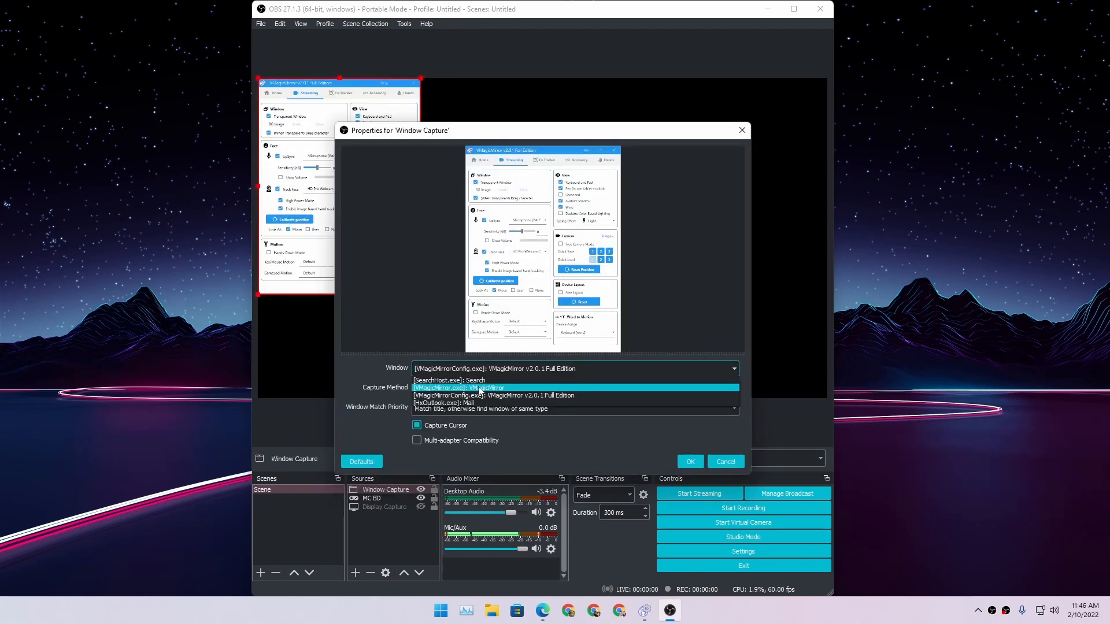
Capture the VMagicMirror window in OBS and place the avatar at the scene's bottom-right.
click(689, 461)
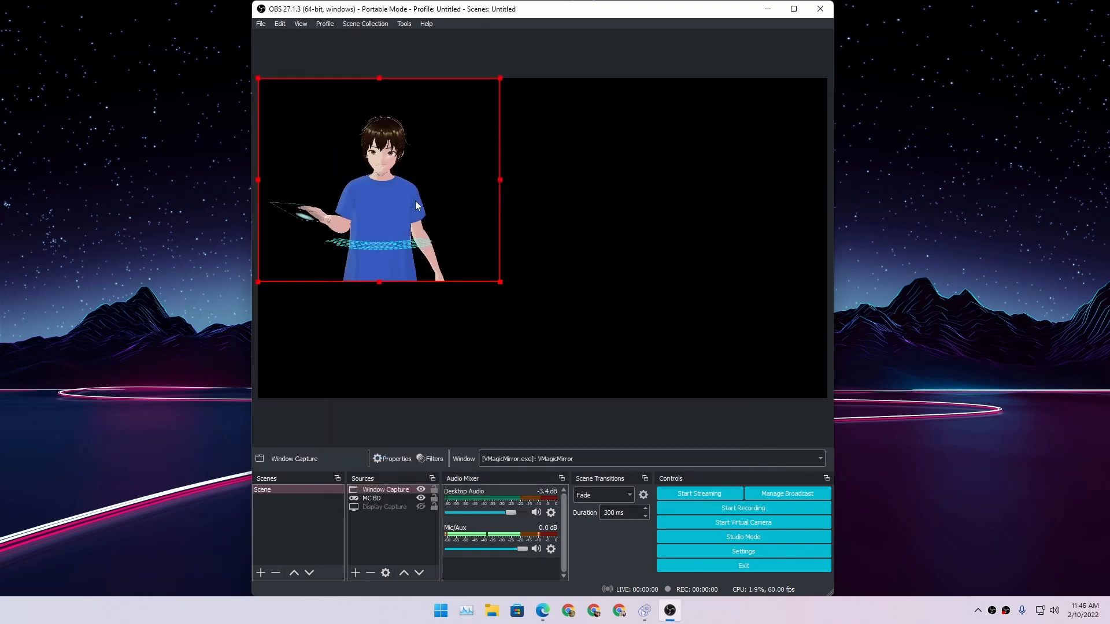
drag(379, 180, 696, 297)
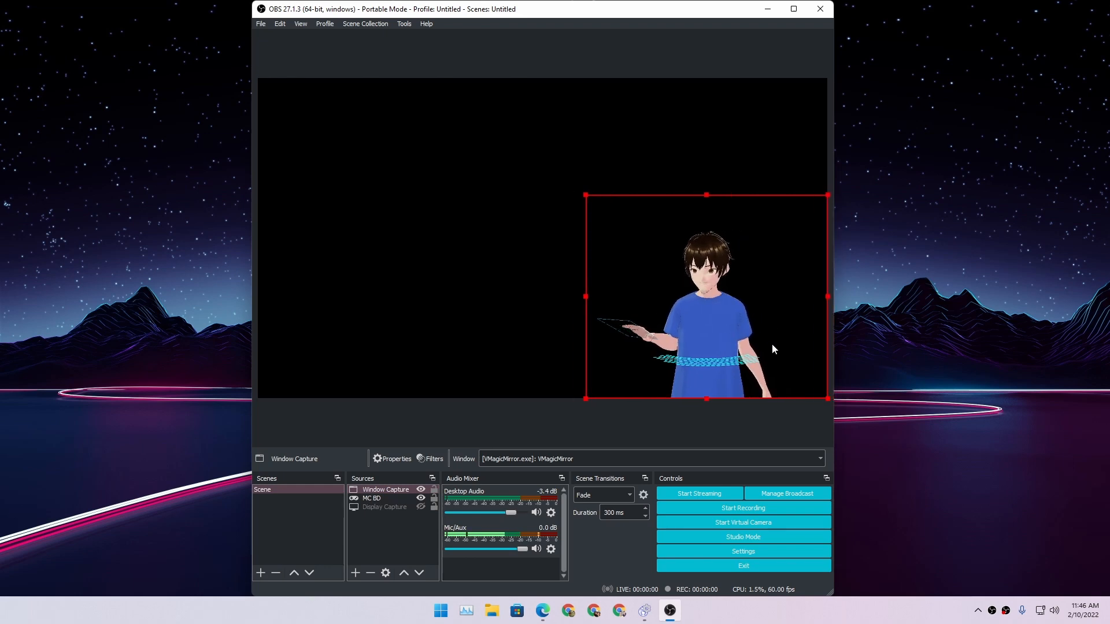
click(515, 429)
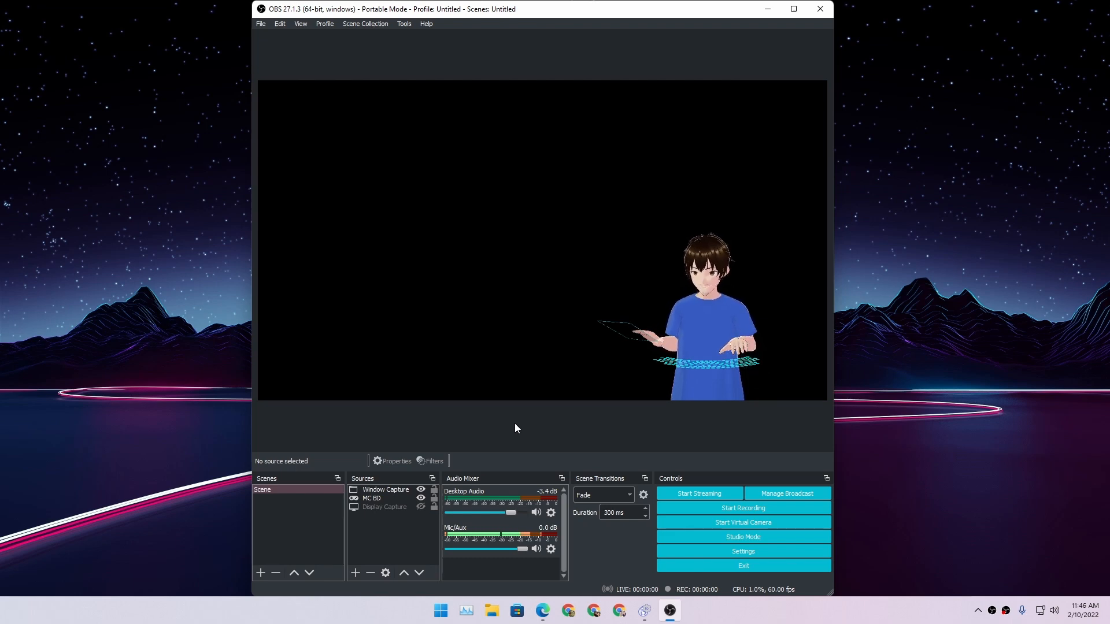
click(386, 489)
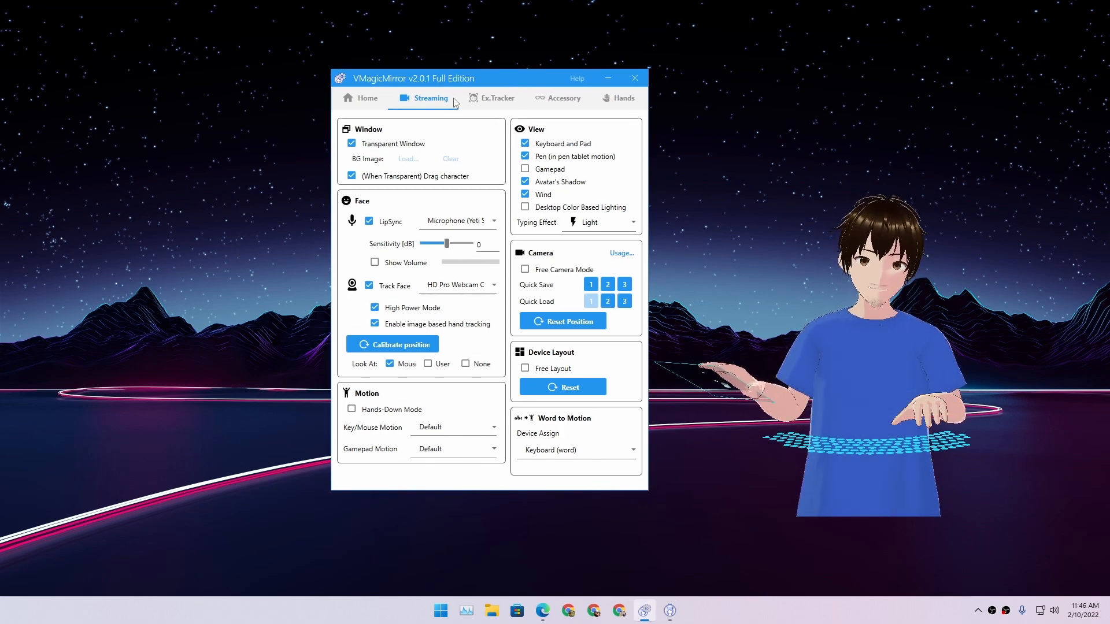
From the Home page, bring up the separate settings window and scroll through the Face lip sync and tracking options.
click(367, 97)
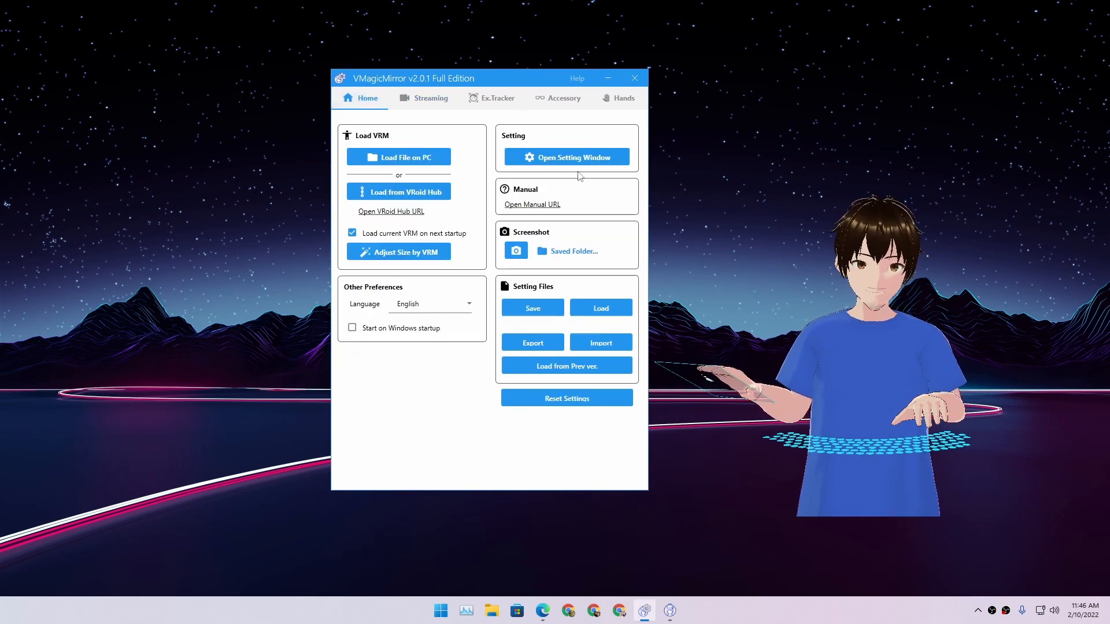
click(567, 157)
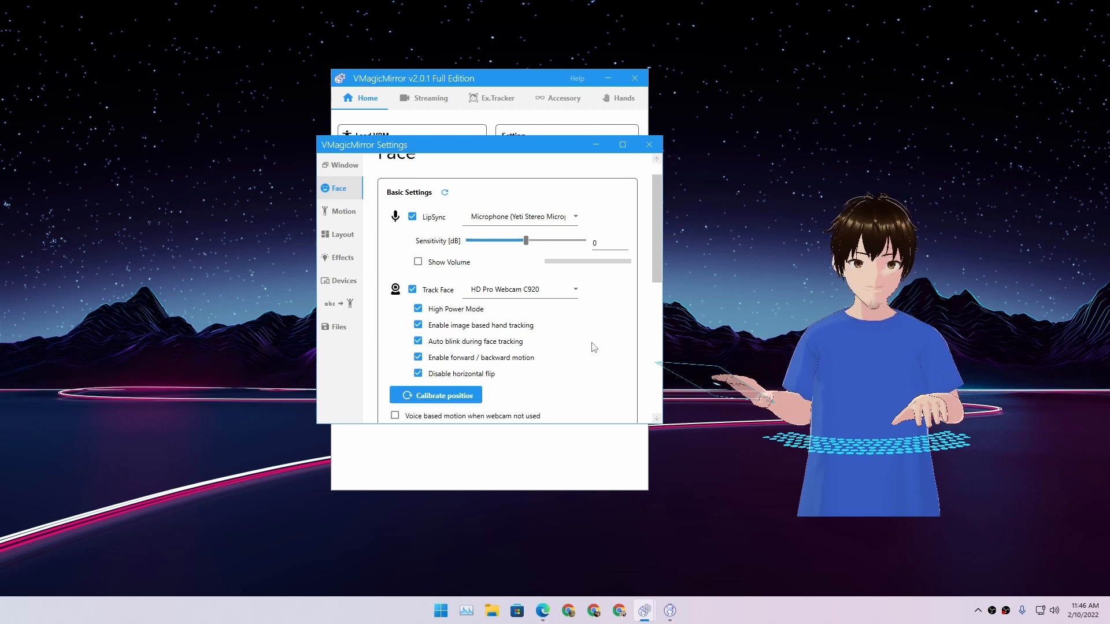
scroll(down, 3)
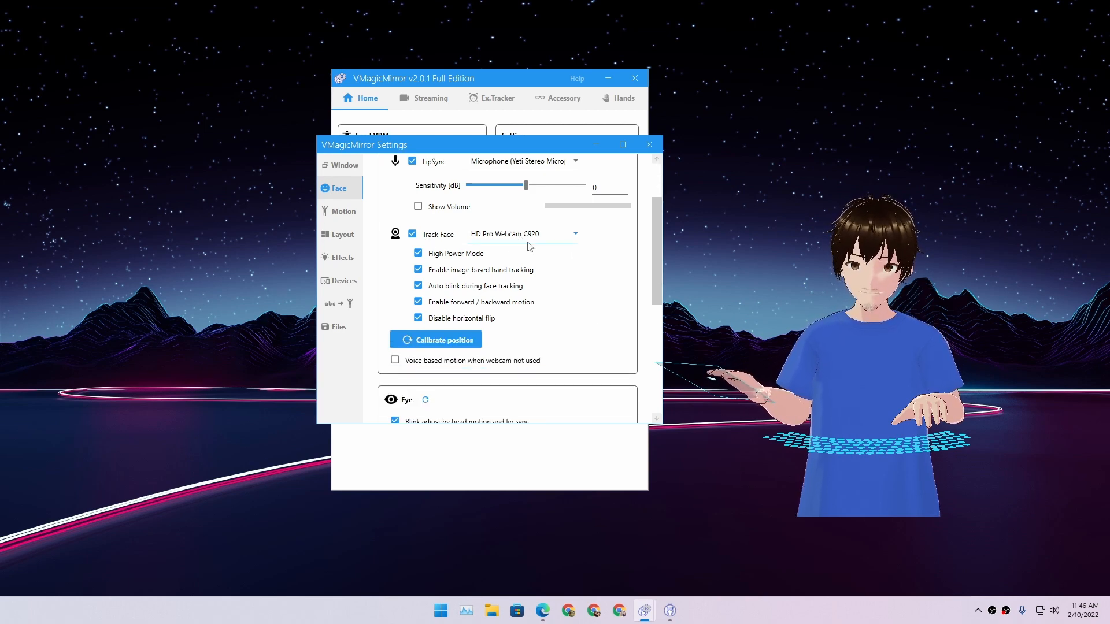
scroll(down, 3)
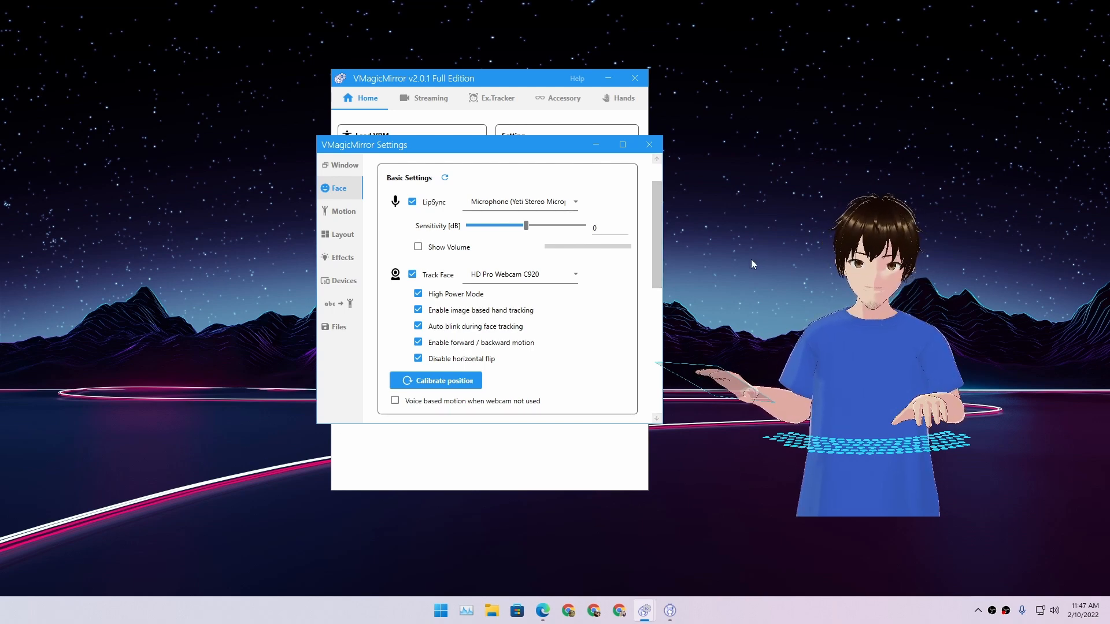
mouse_move(802, 297)
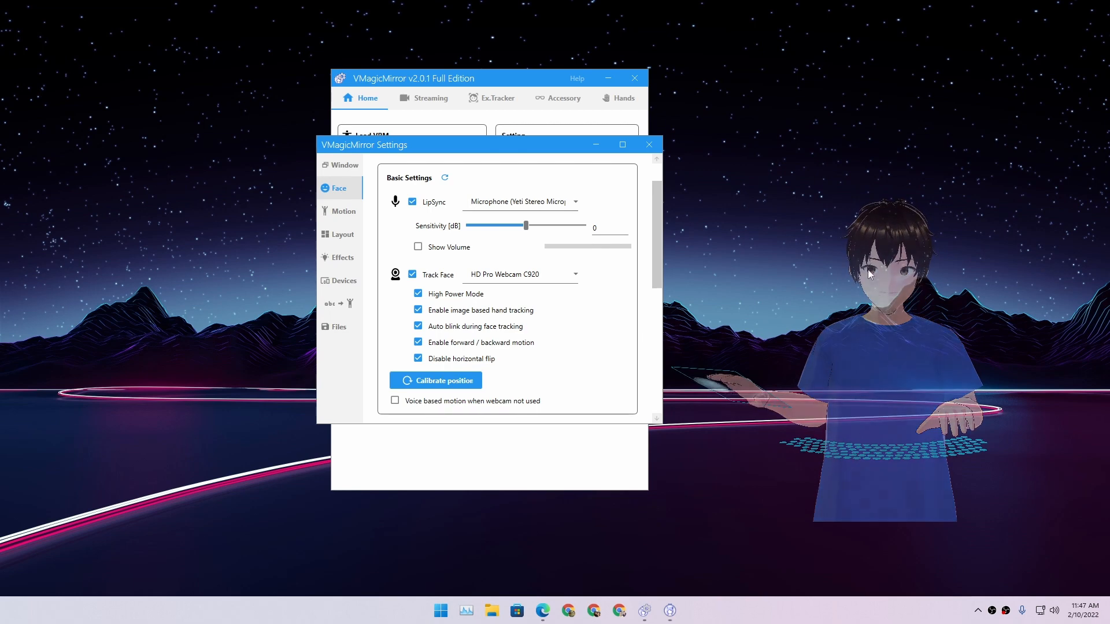
Browse the Motion, Layout and Effects sections, landing on Word to Motion.
click(343, 210)
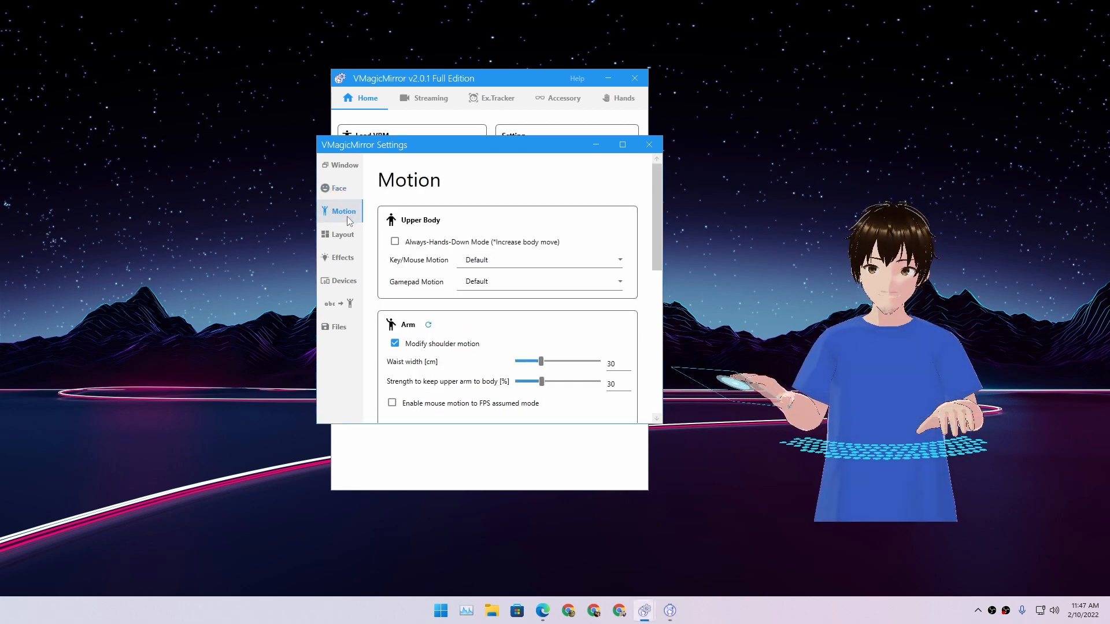
click(343, 235)
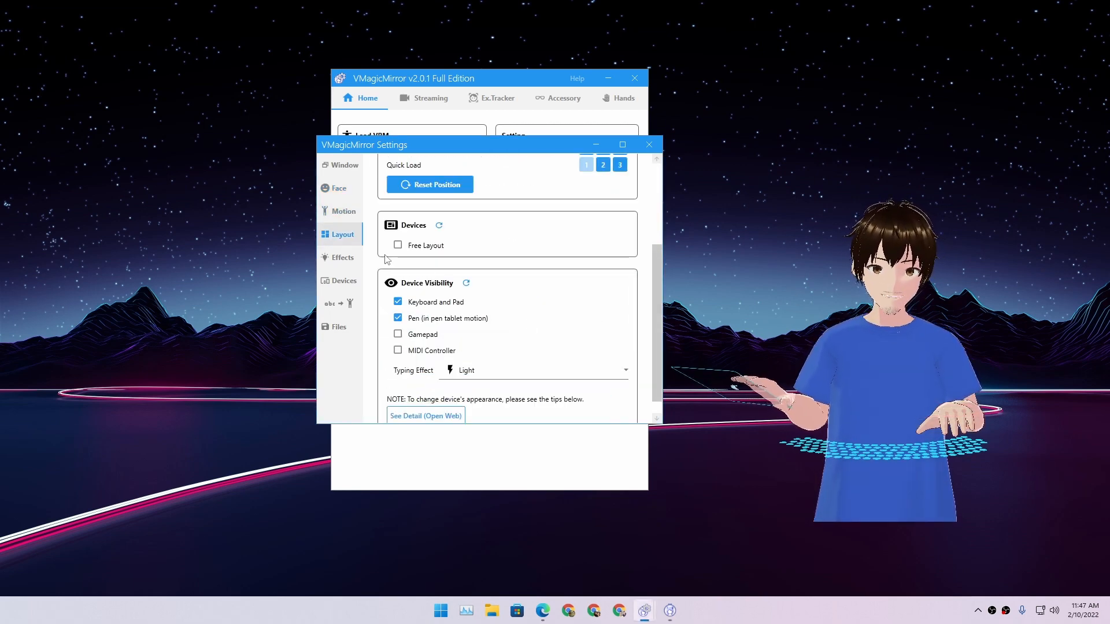
click(342, 257)
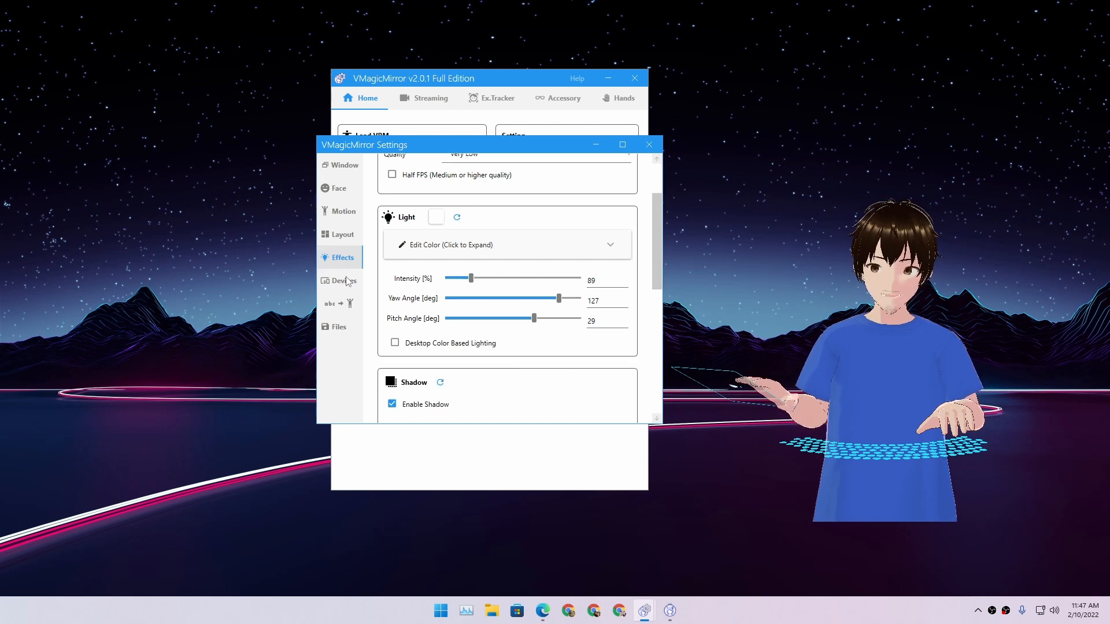
click(340, 303)
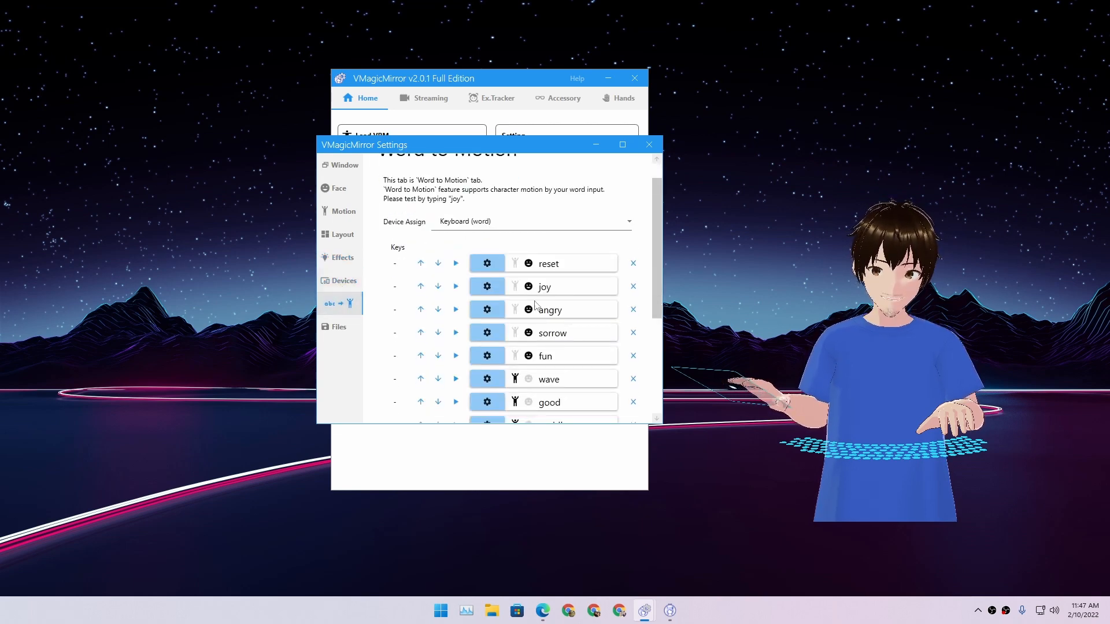
Check the Word to Motion Device Assign choices, then switch to the Setting File Control section.
scroll(down, 3)
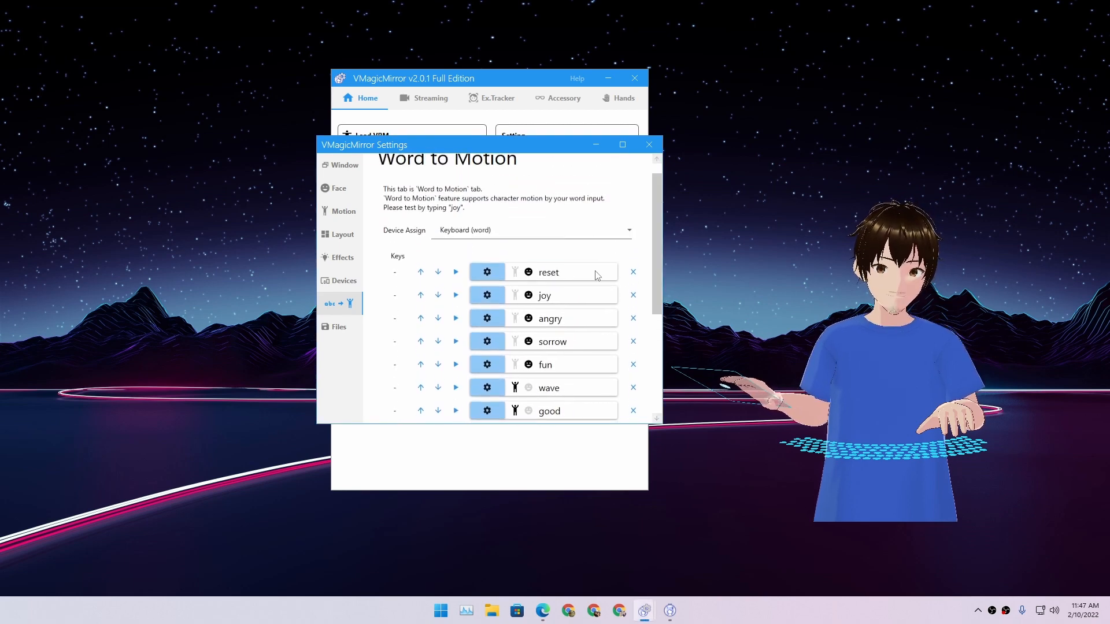
click(626, 231)
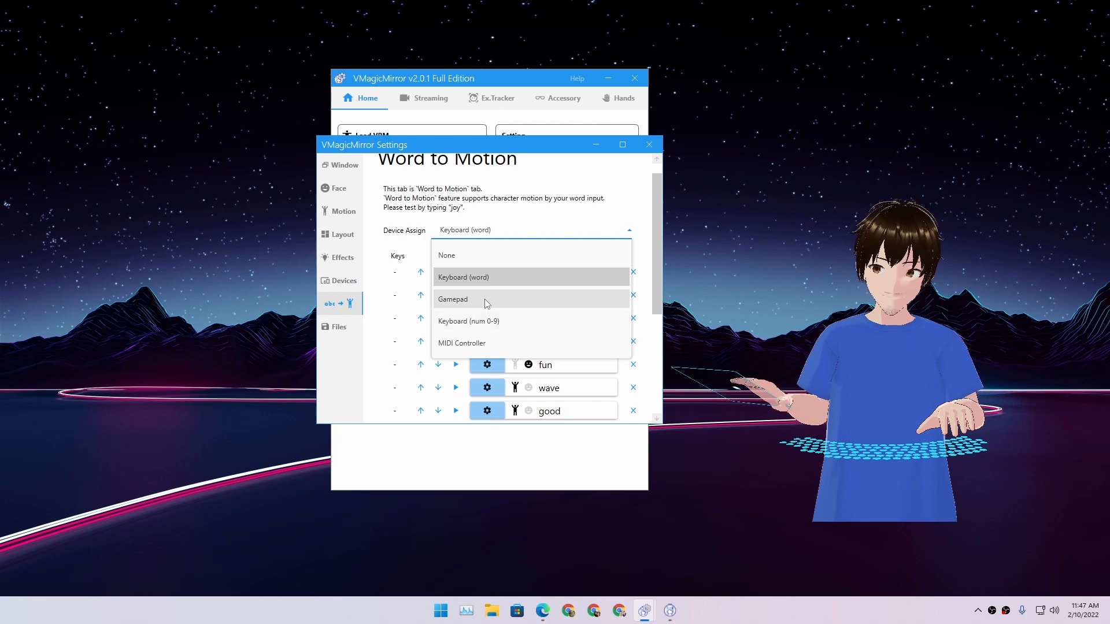
click(342, 327)
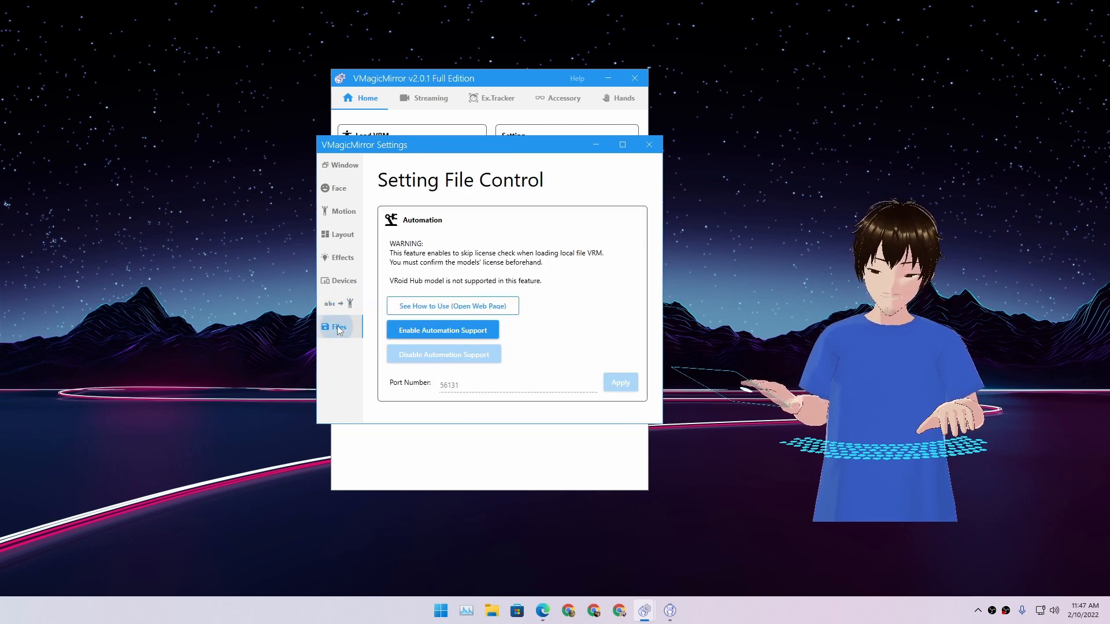
In Layout's Device Visibility, toggle keyboard-and-pad and pen tablet off and back on, leaving both shown.
click(342, 257)
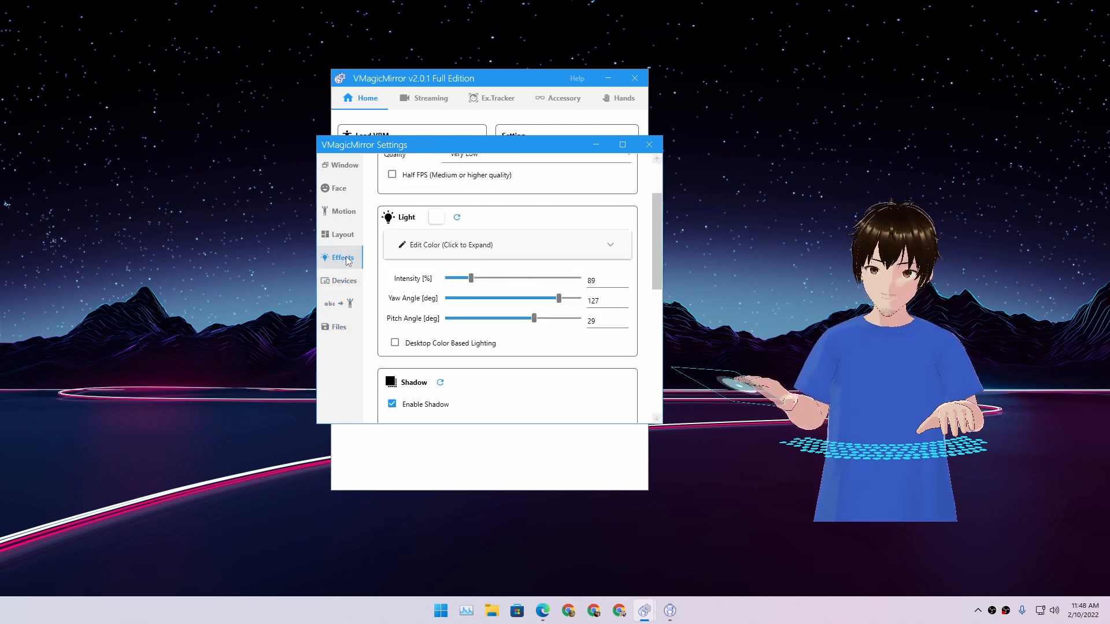
click(342, 234)
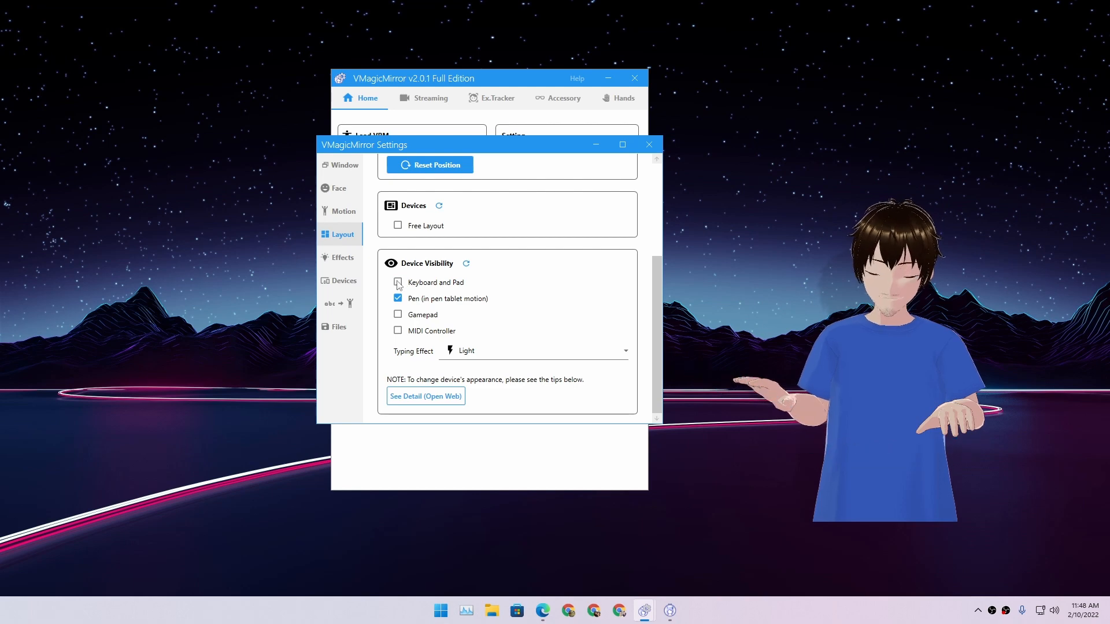
click(398, 283)
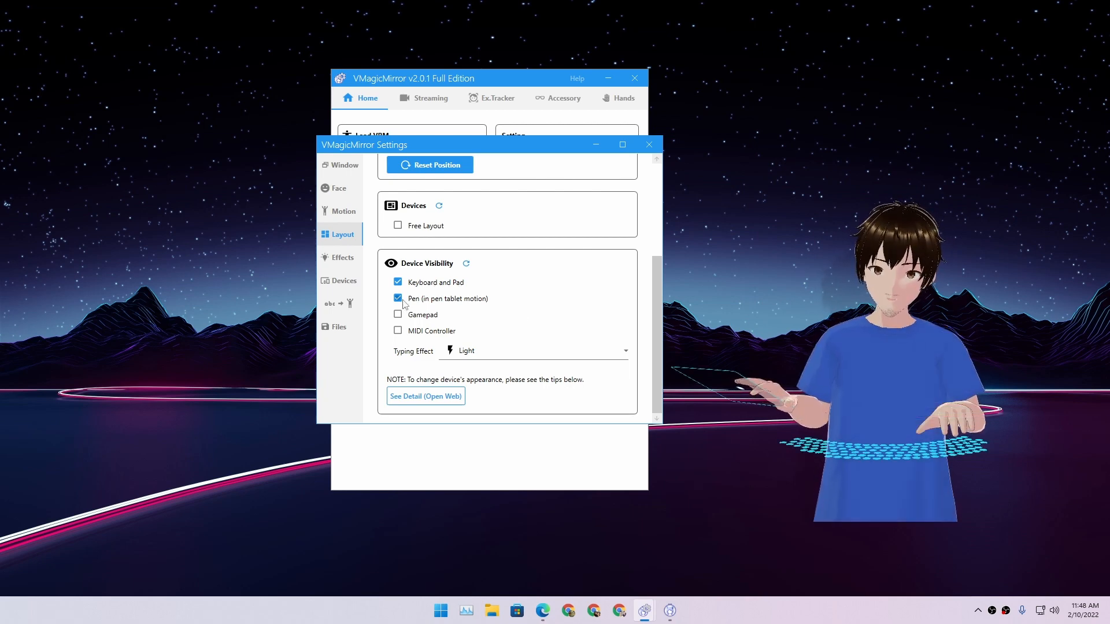
click(398, 299)
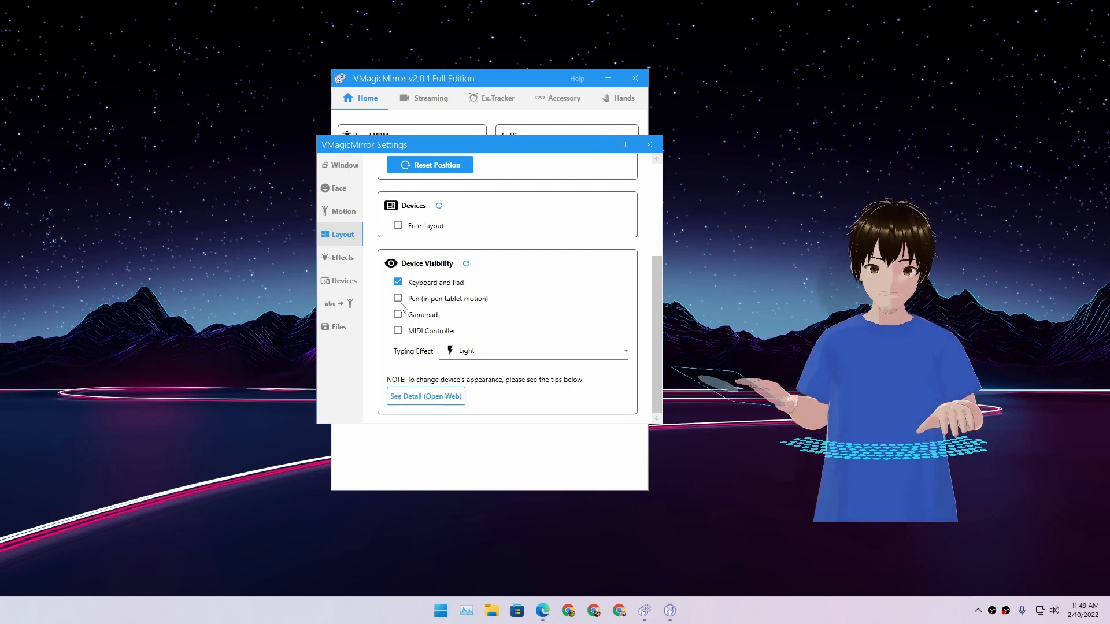
click(398, 299)
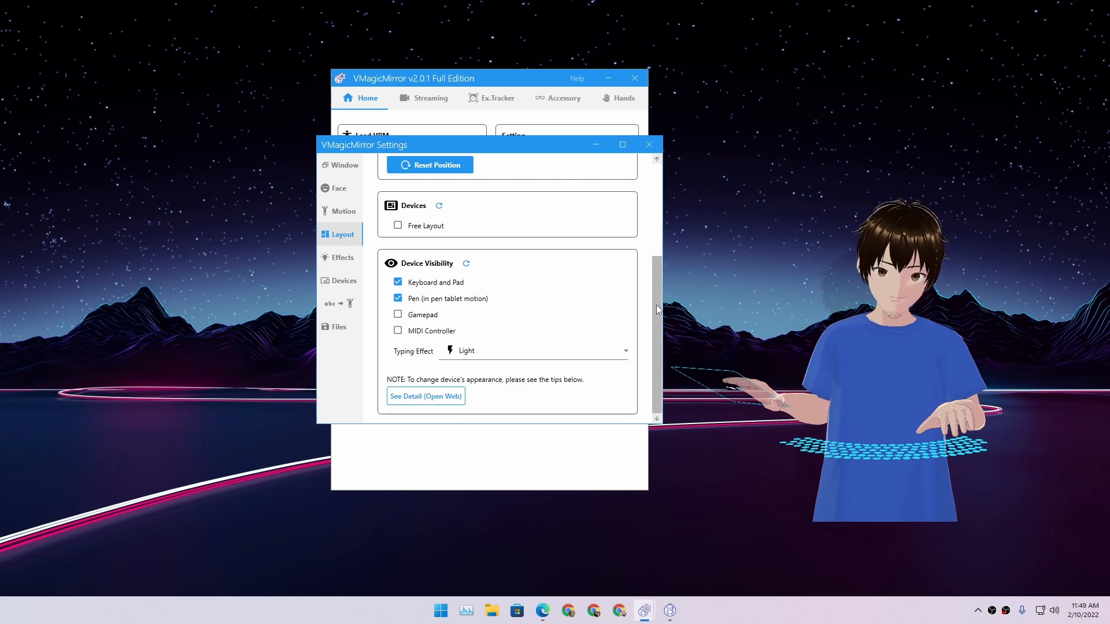
click(398, 314)
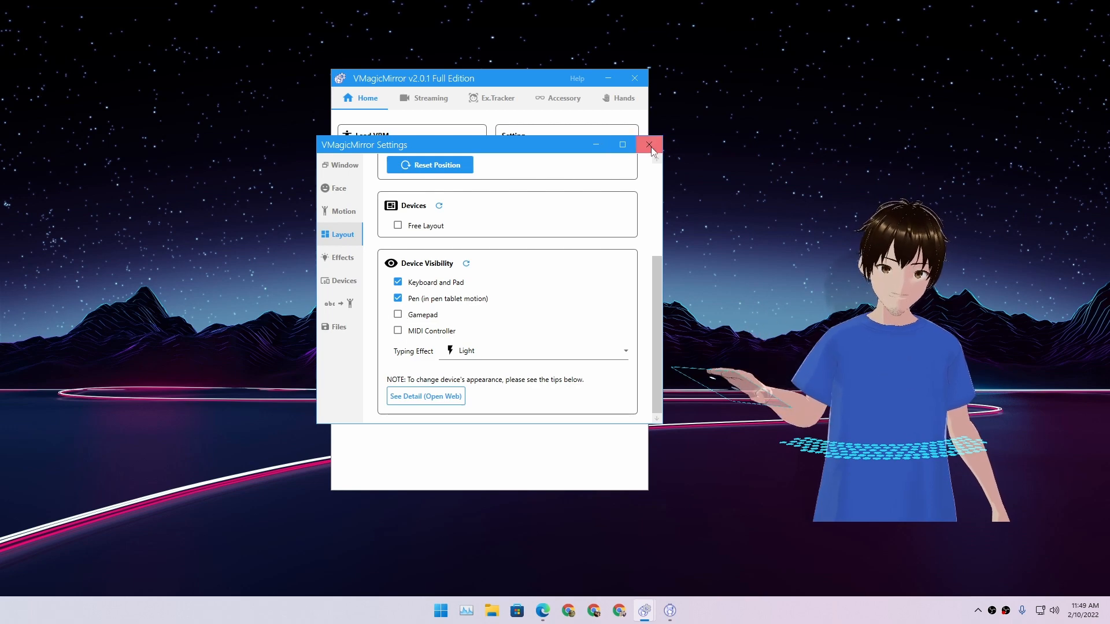
Close the settings window and the main control window, leaving only the avatar on the desktop.
click(647, 145)
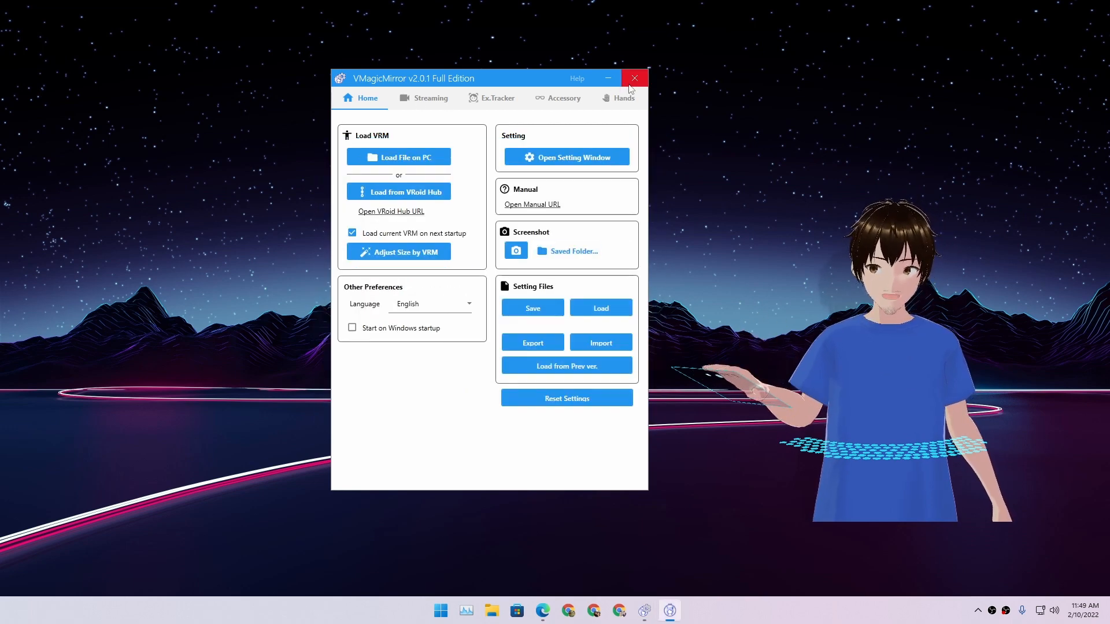
click(634, 77)
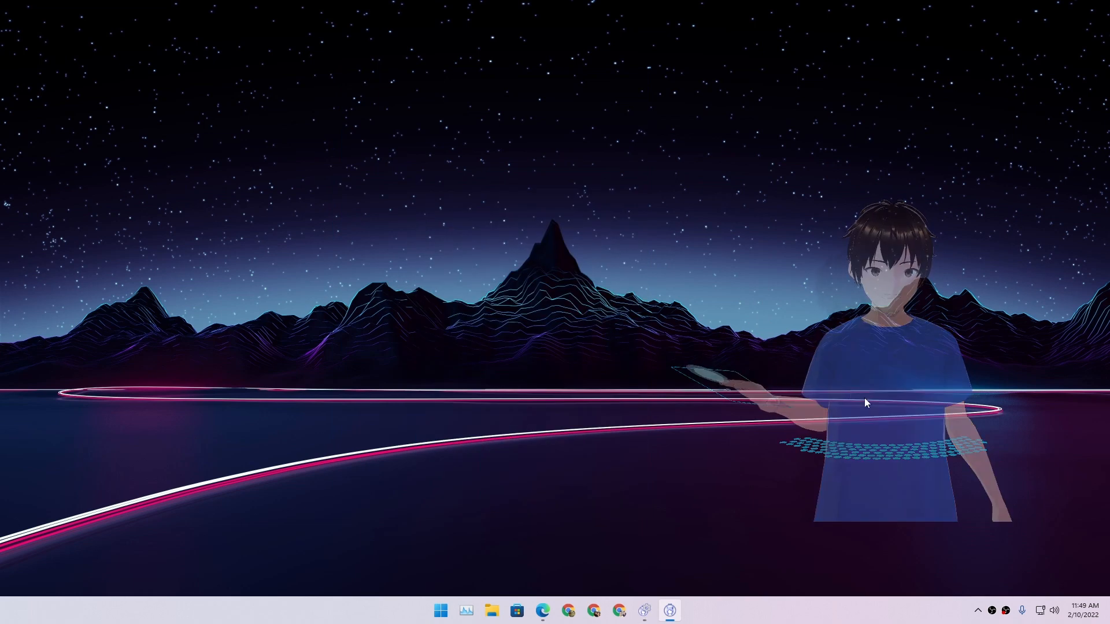